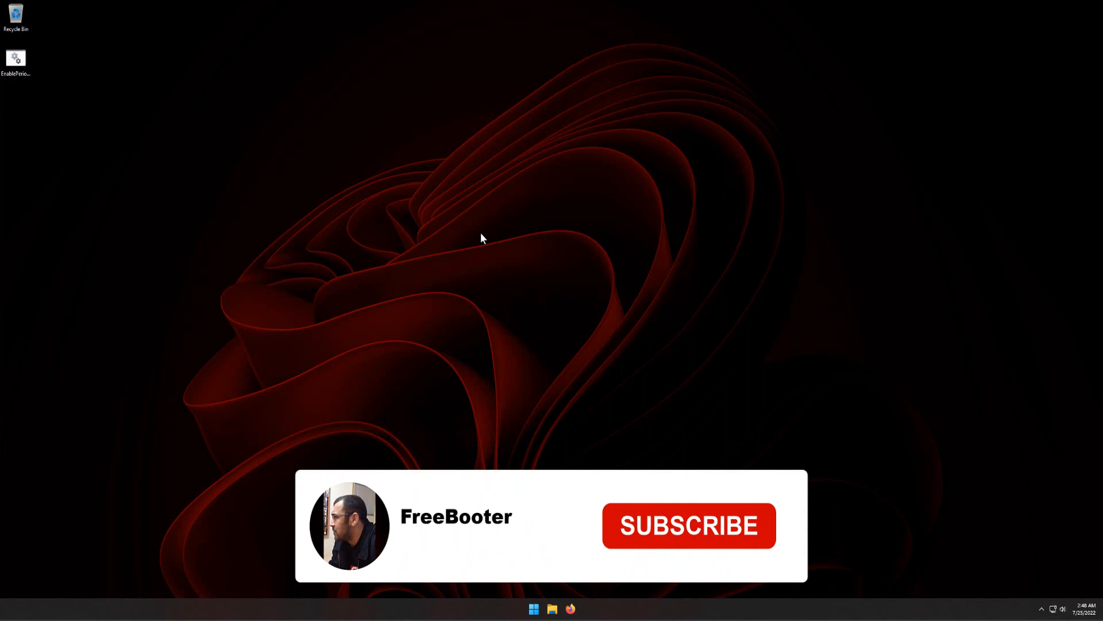
# Bring up the Start menu from the taskbar's Windows button
pyautogui.click(688, 527)
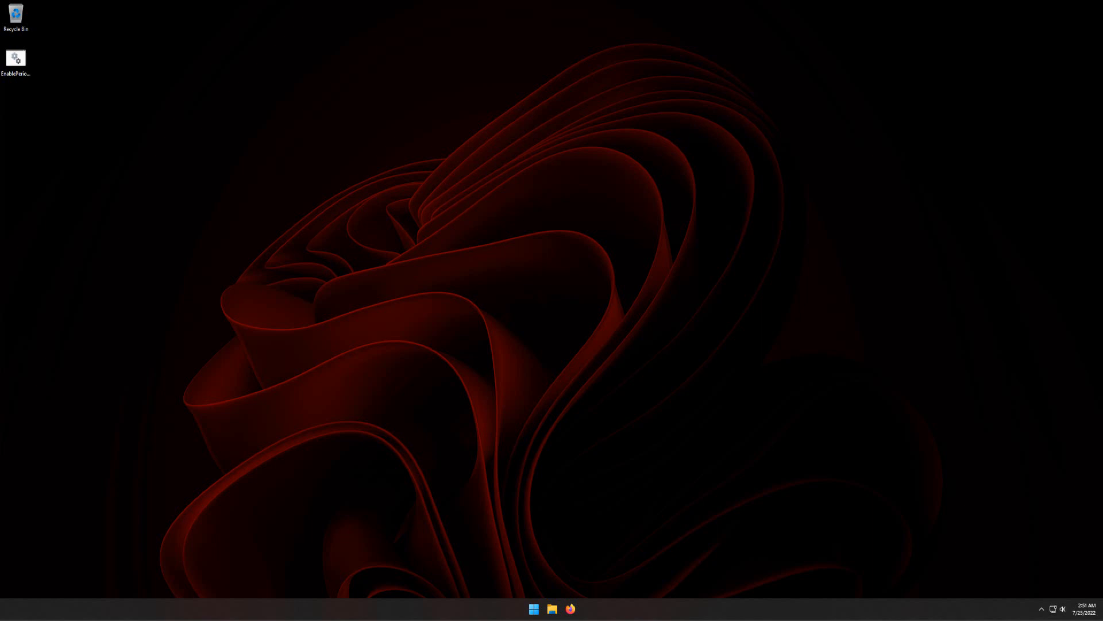
pyautogui.click(533, 607)
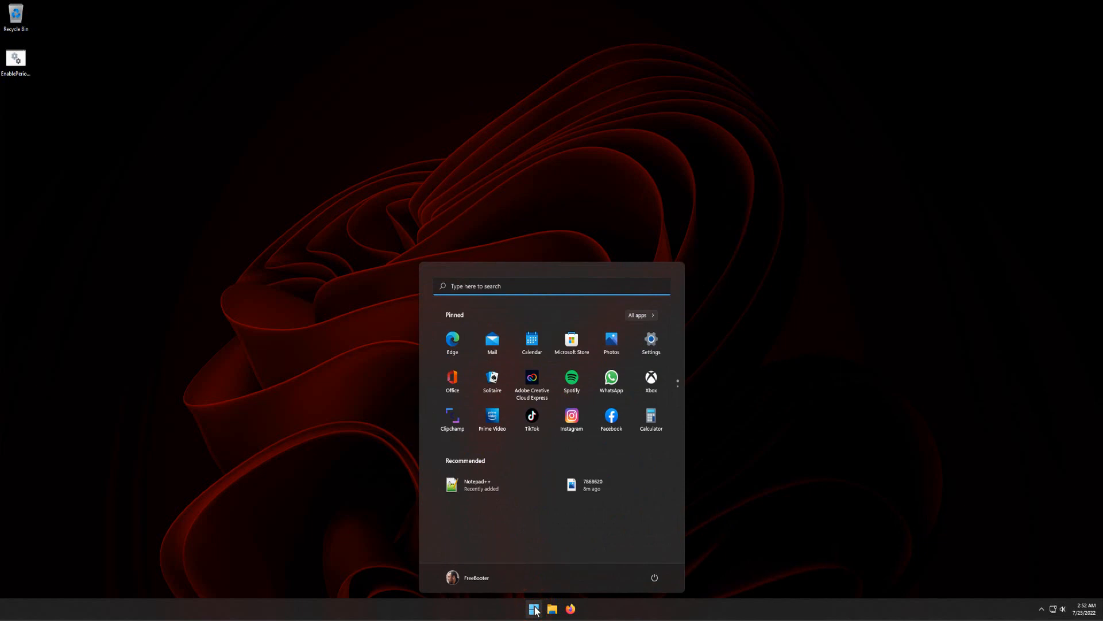
# Search for 'regedit' and launch Registry Editor from the best match
pyautogui.write('registry Editor')
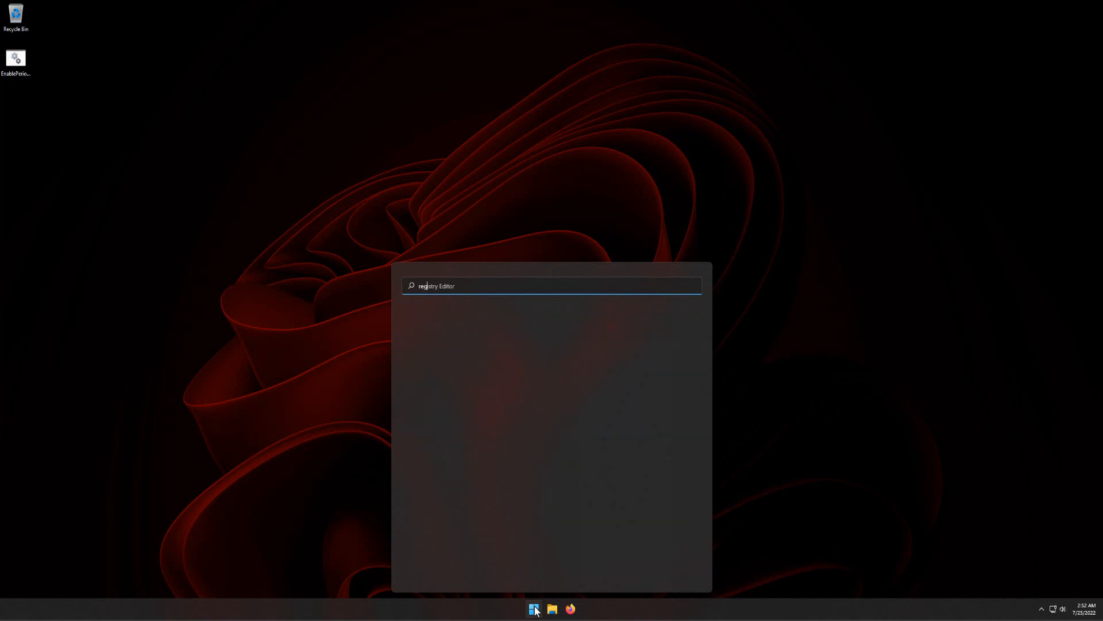
pyautogui.write('regedit')
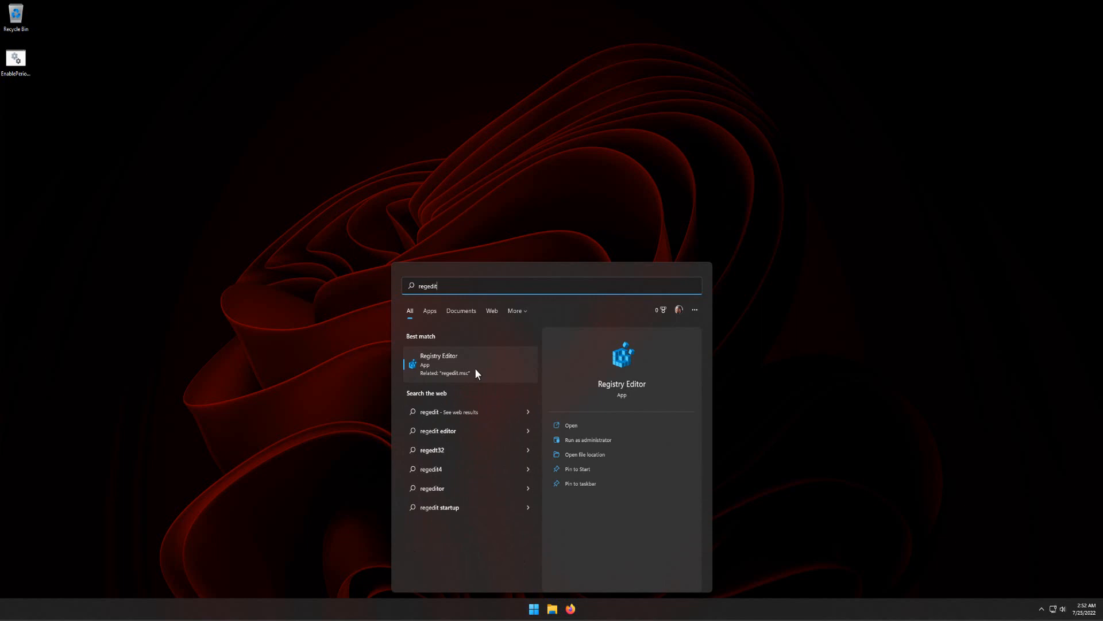
pyautogui.click(461, 364)
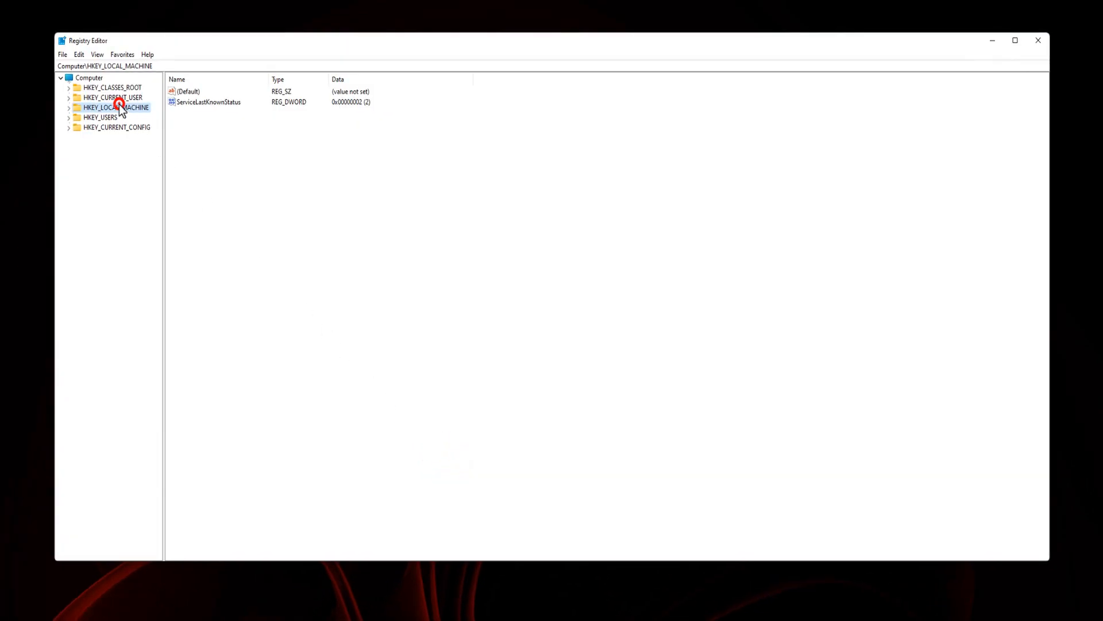
# Navigate HKEY_LOCAL_MACHINE > SYSTEM > CurrentControlSet > Control down to Session Manager
pyautogui.click(69, 108)
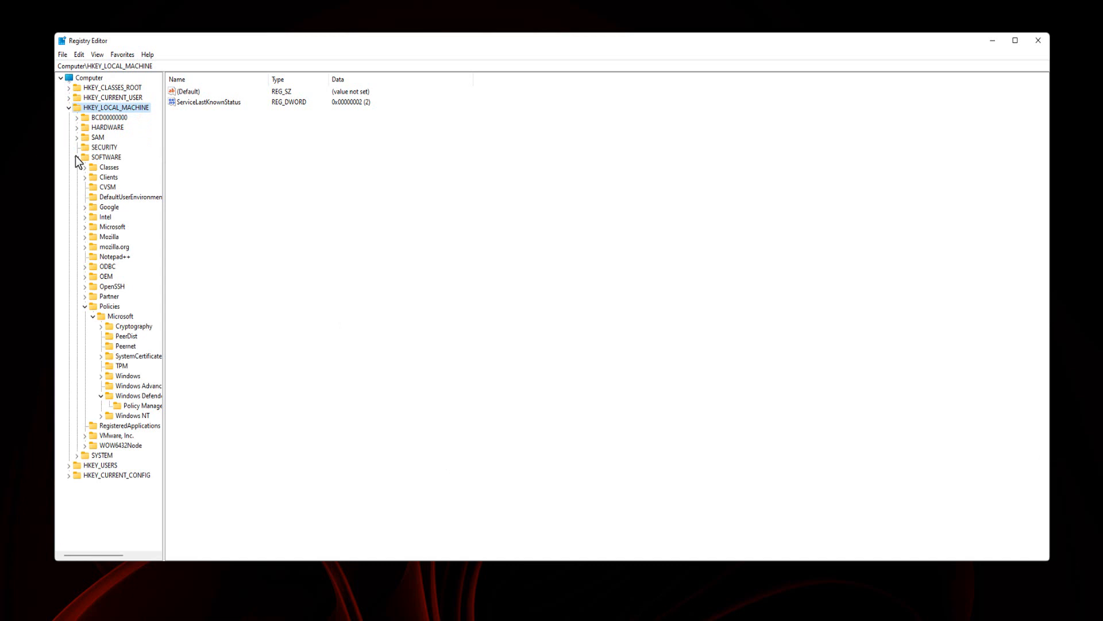
pyautogui.click(83, 157)
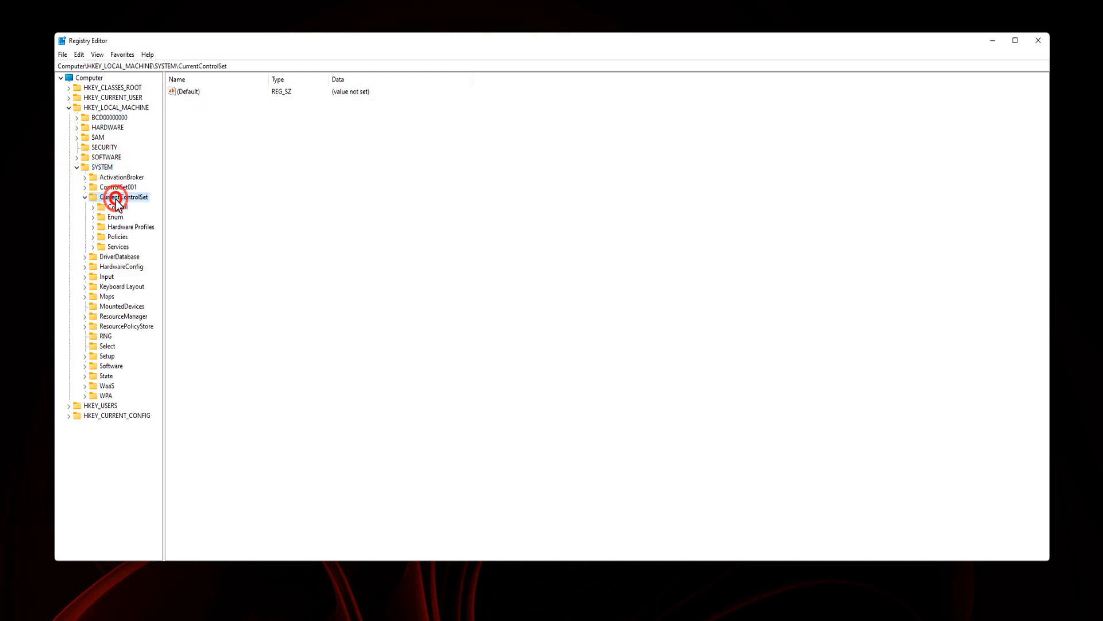
pyautogui.click(125, 196)
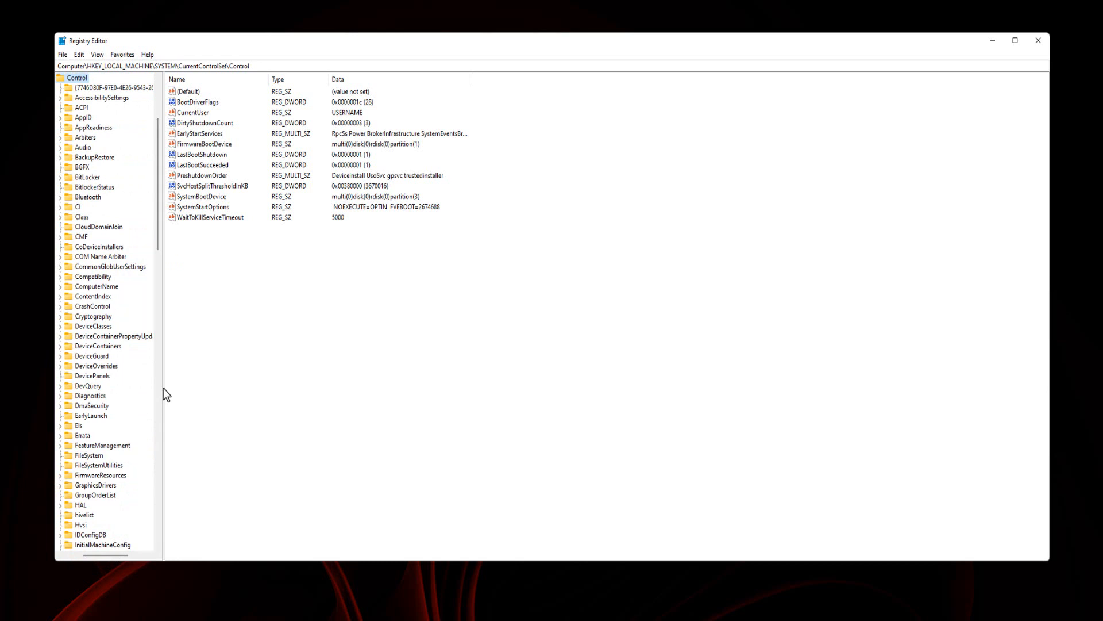
pyautogui.moveTo(261, 395)
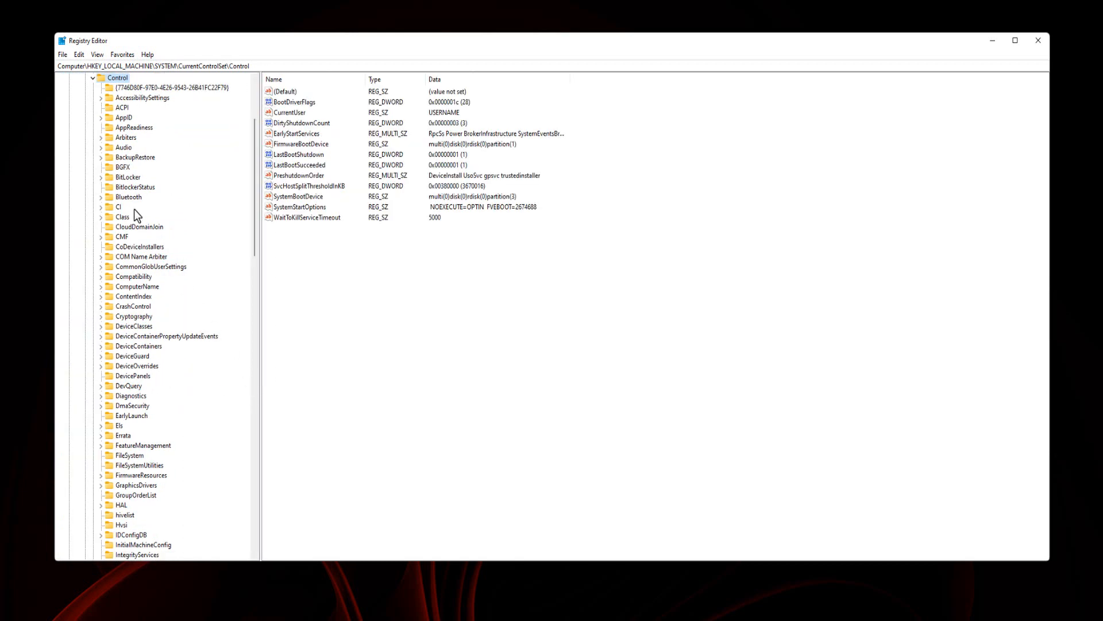
pyautogui.scroll(-3)
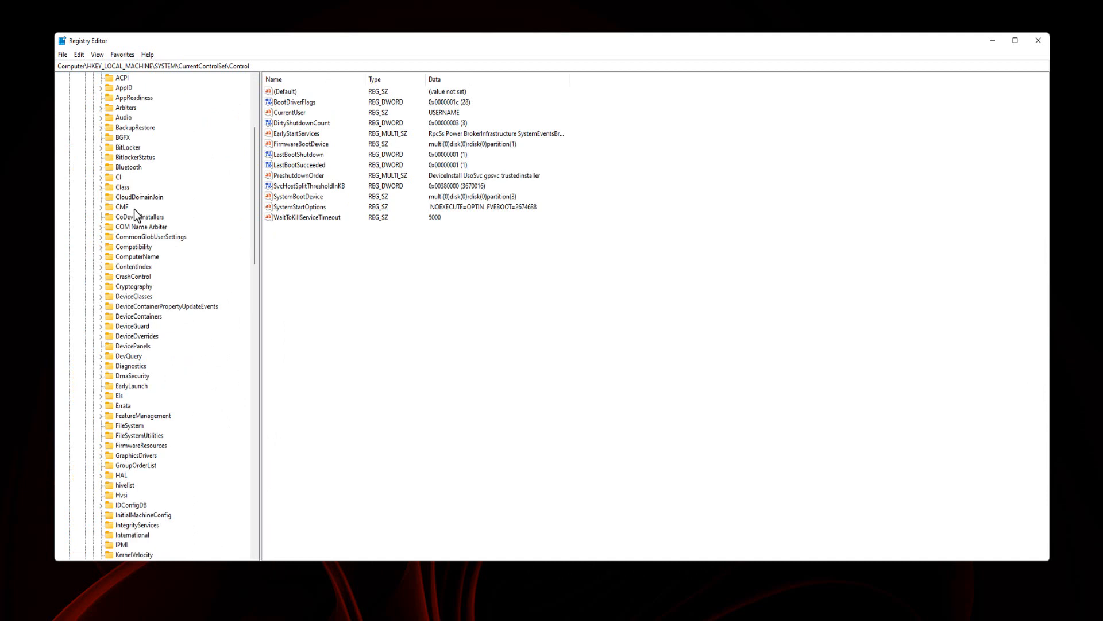
pyautogui.scroll(-3)
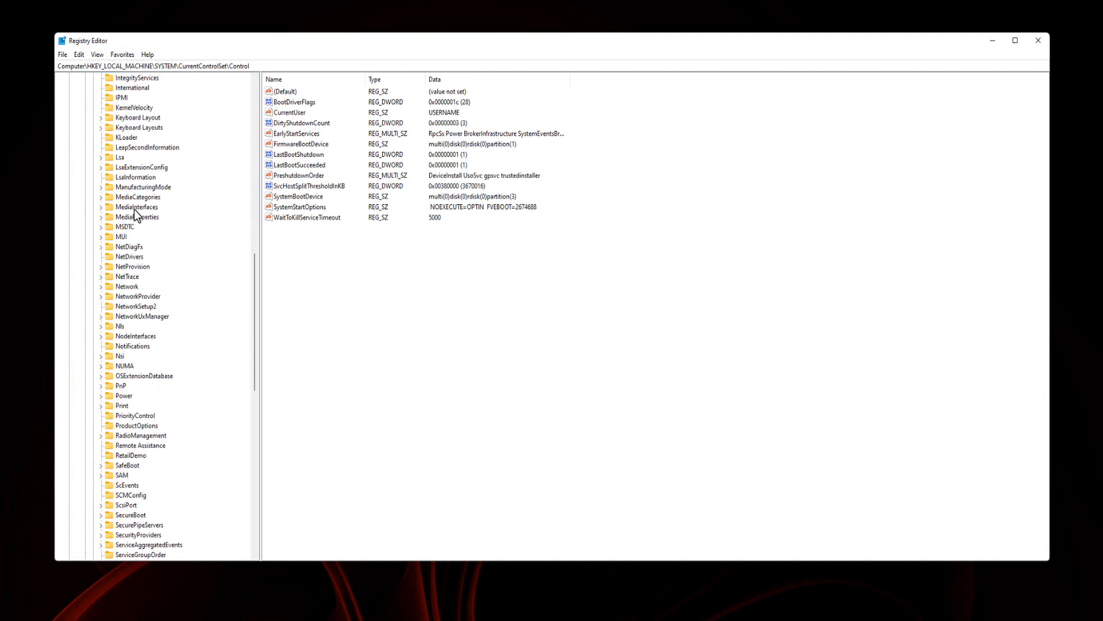
pyautogui.scroll(-3)
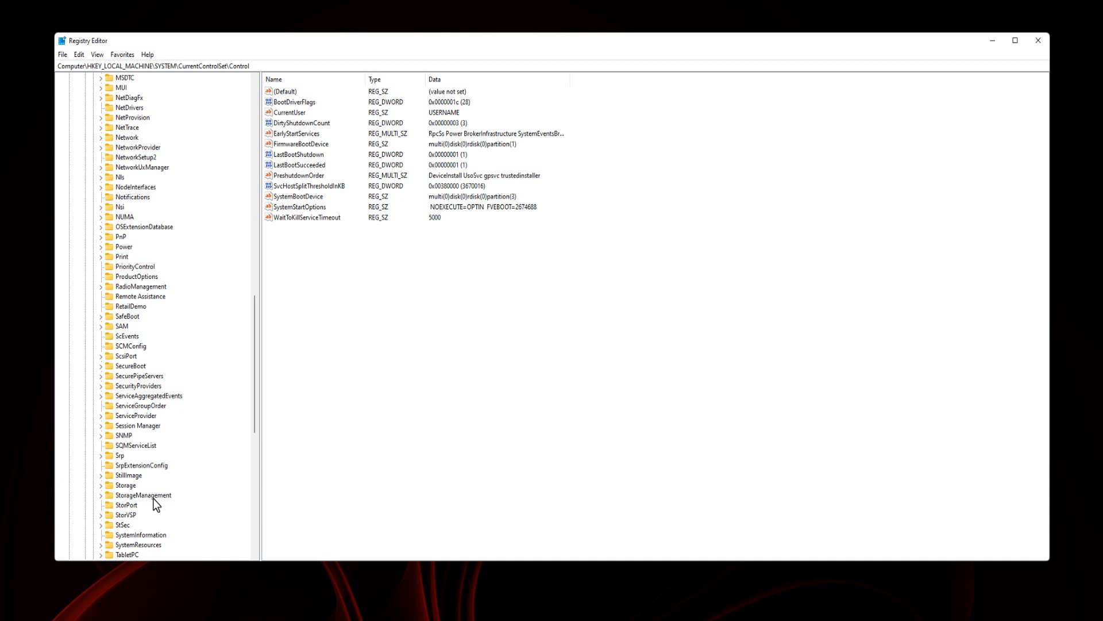
pyautogui.scroll(-3)
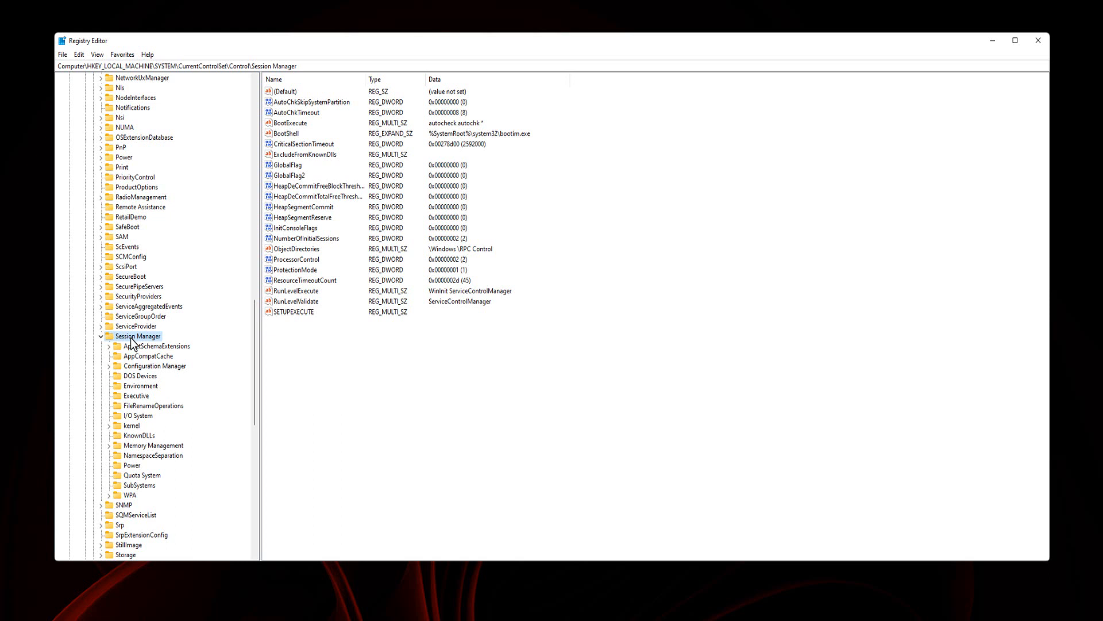
# Select the Configuration Manager key and bring up its context menu
pyautogui.click(154, 365)
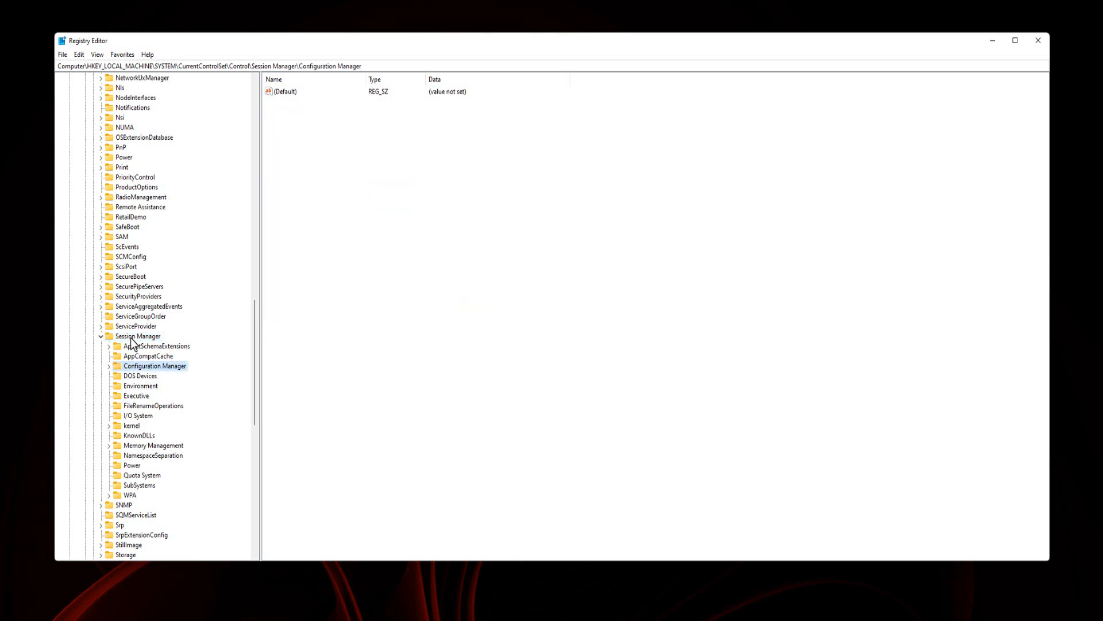
pyautogui.rightClick(154, 365)
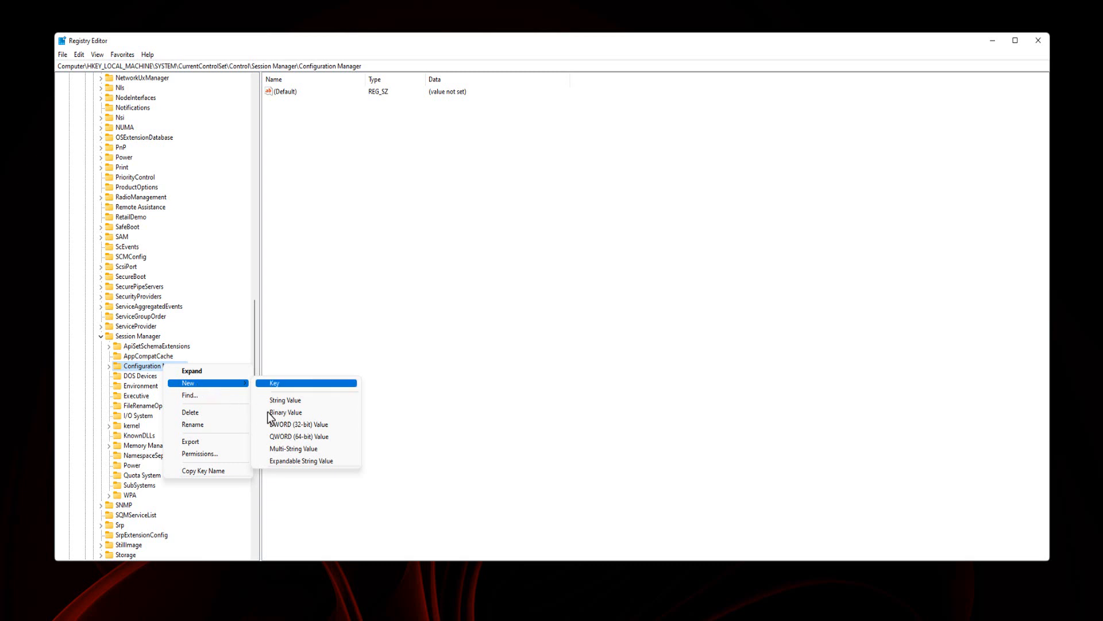
pyautogui.moveTo(306, 429)
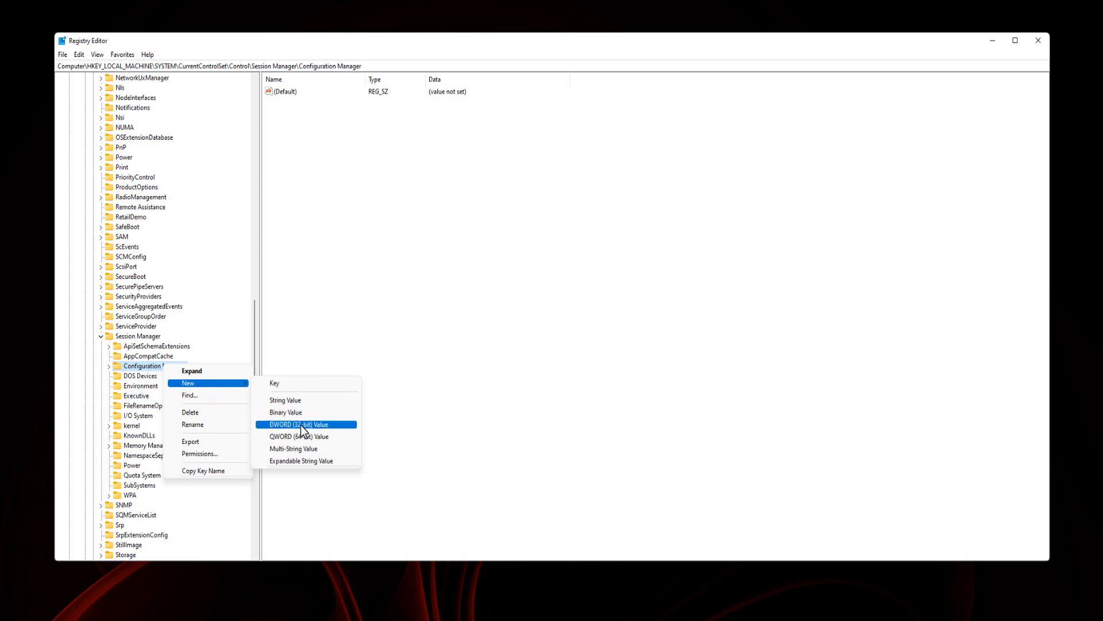
# Create a new DWORD (32-bit) value named EnablePeriodicBackup
pyautogui.click(299, 424)
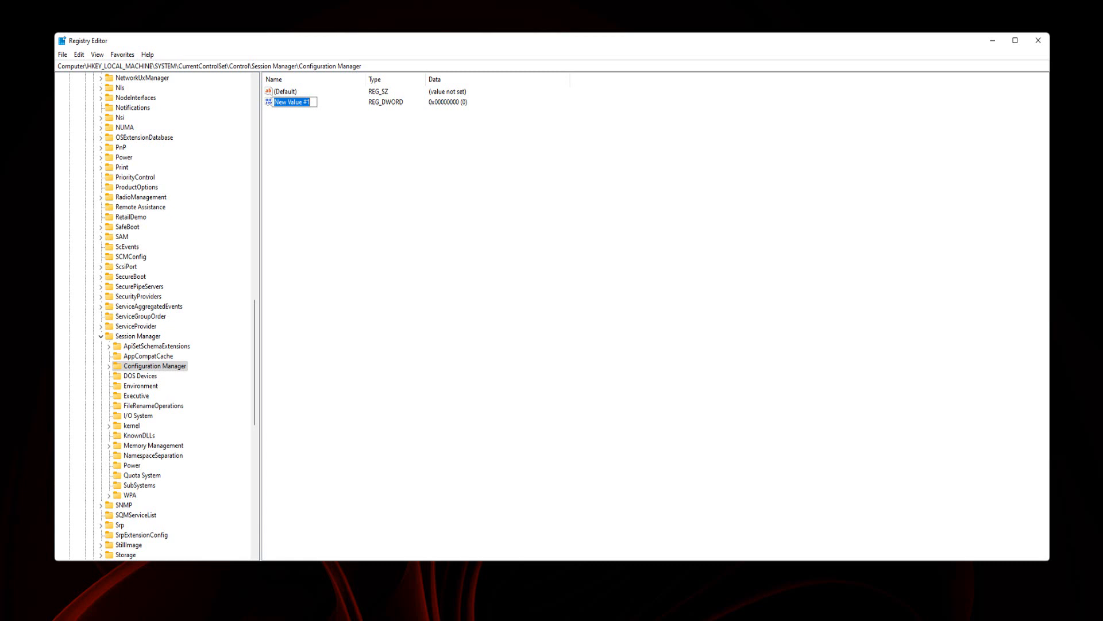
pyautogui.moveTo(297, 152)
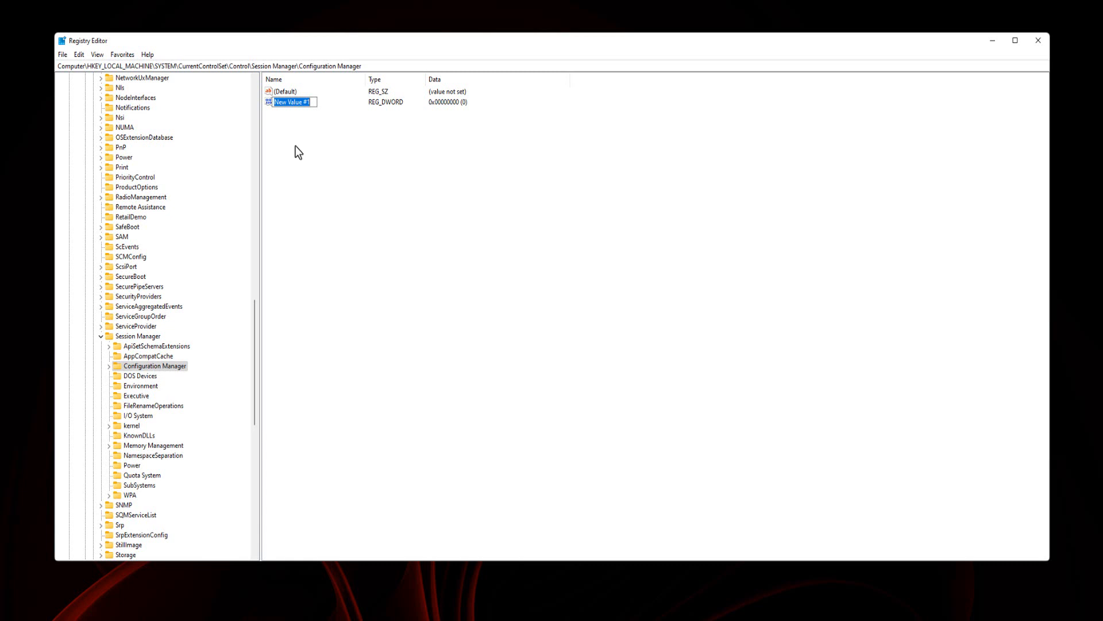
pyautogui.write('Enabl')
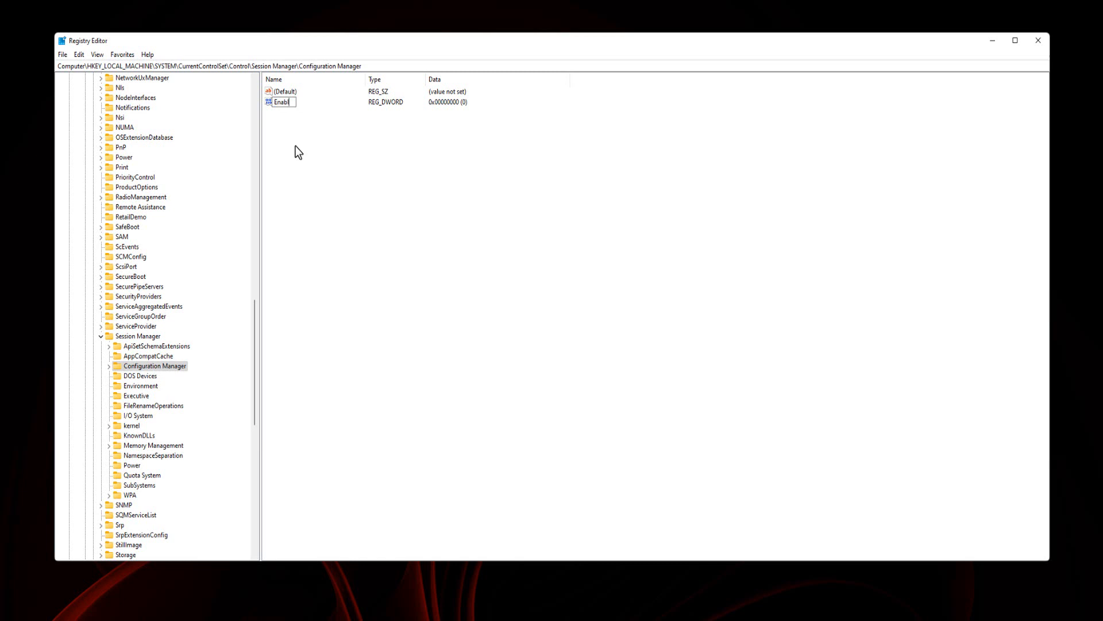
pyautogui.write('e')
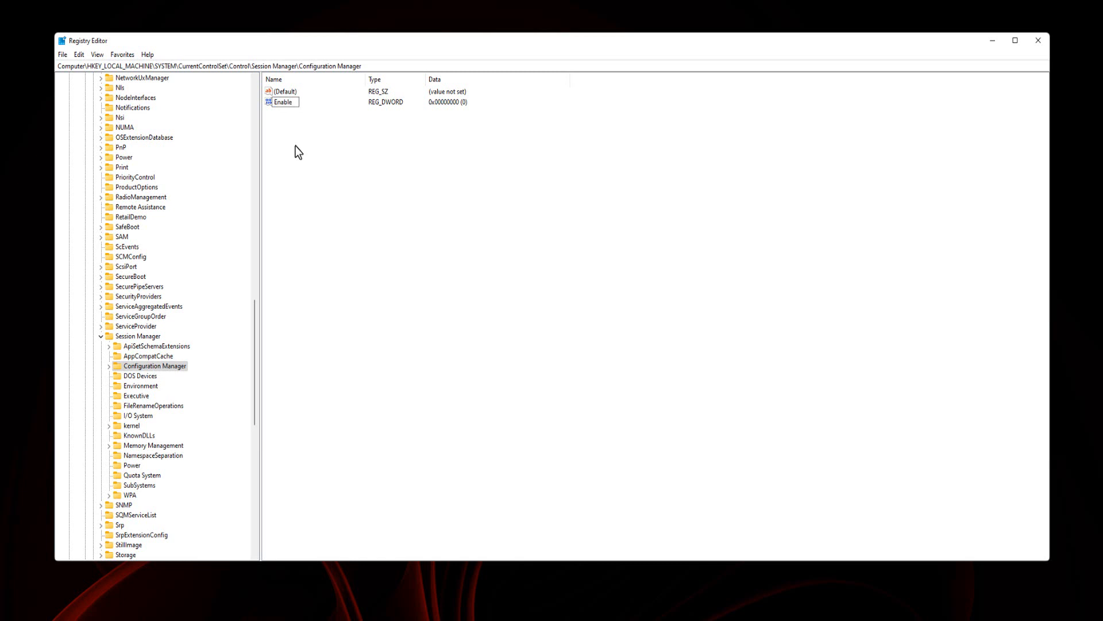
pyautogui.write('P')
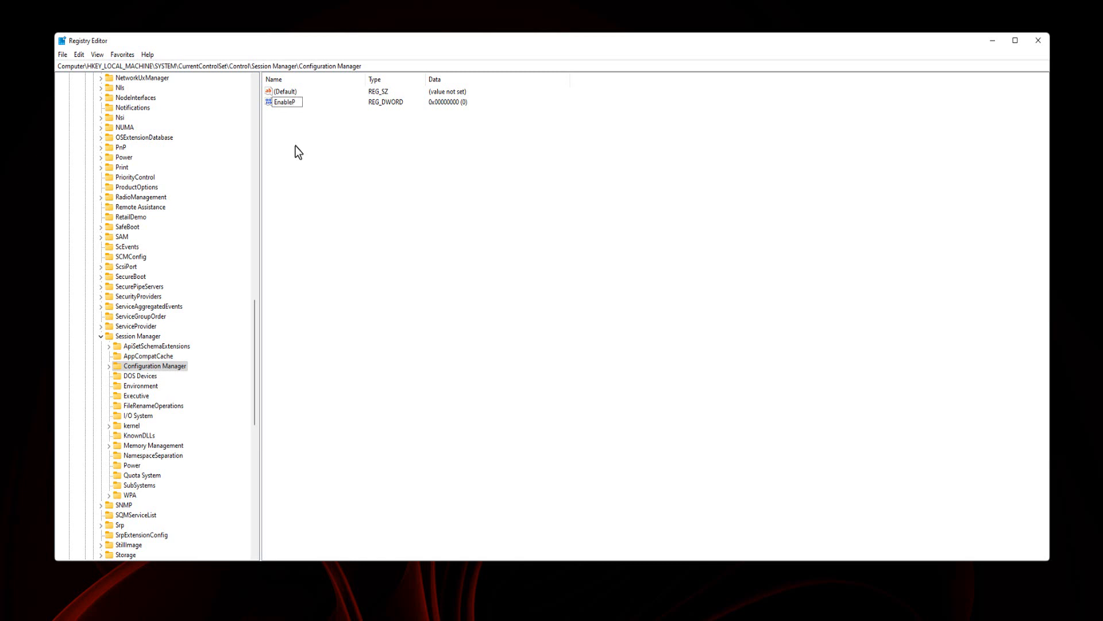
pyautogui.write('er')
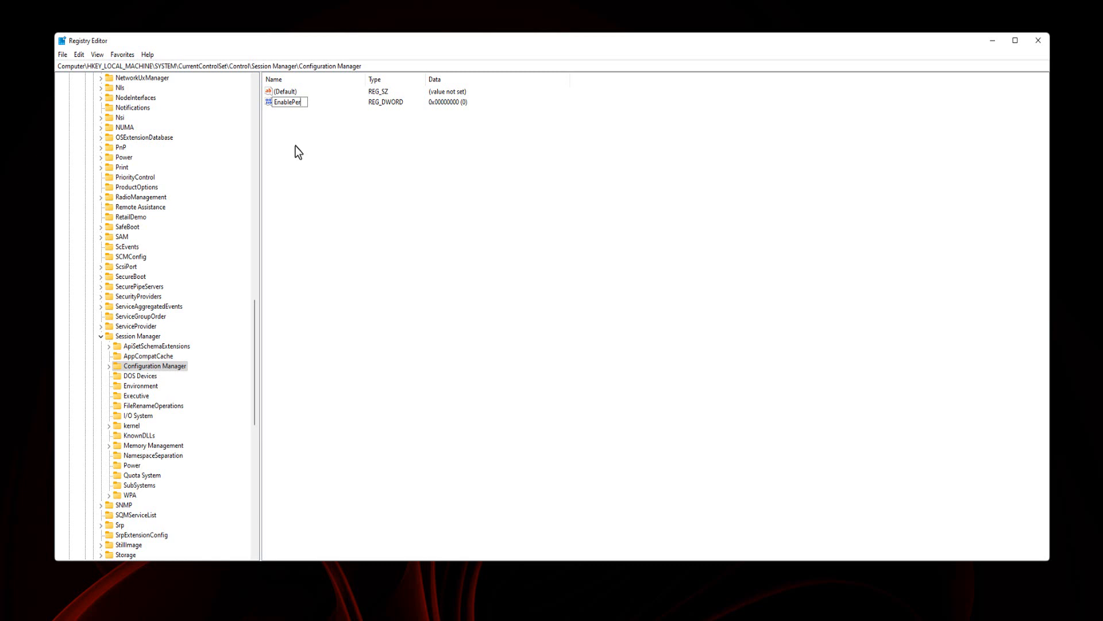
pyautogui.write('io')
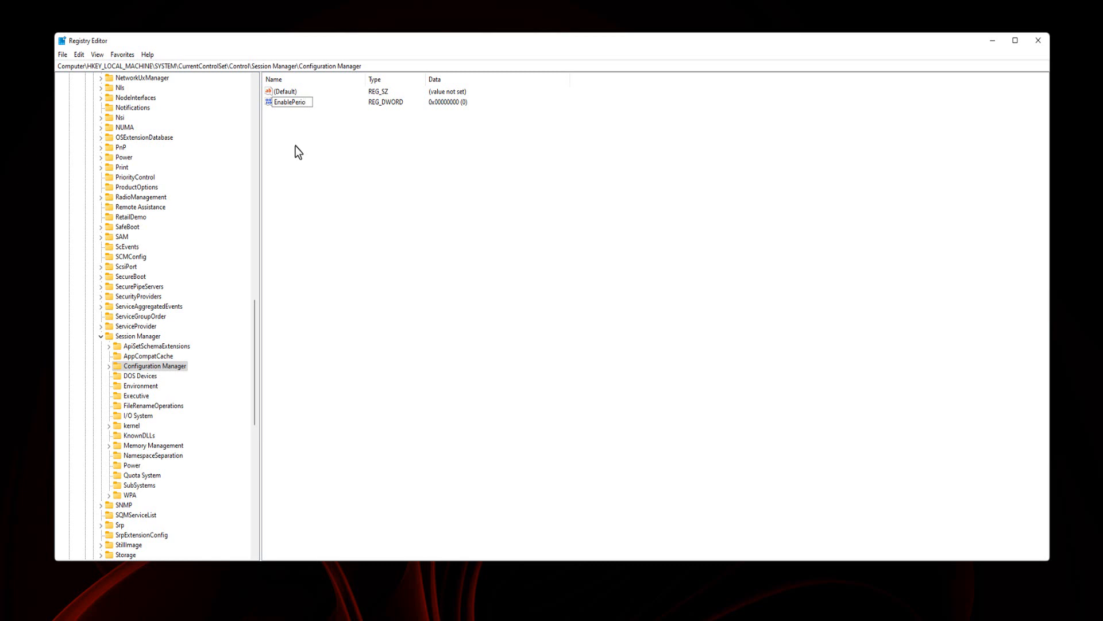
pyautogui.write('dic')
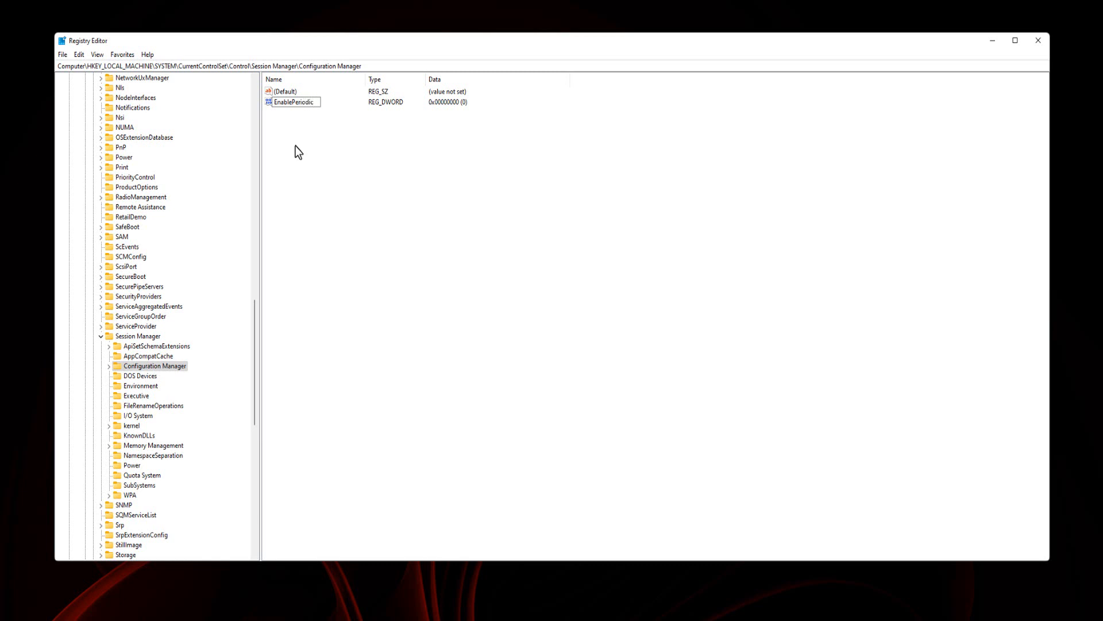
pyautogui.write('Backup')
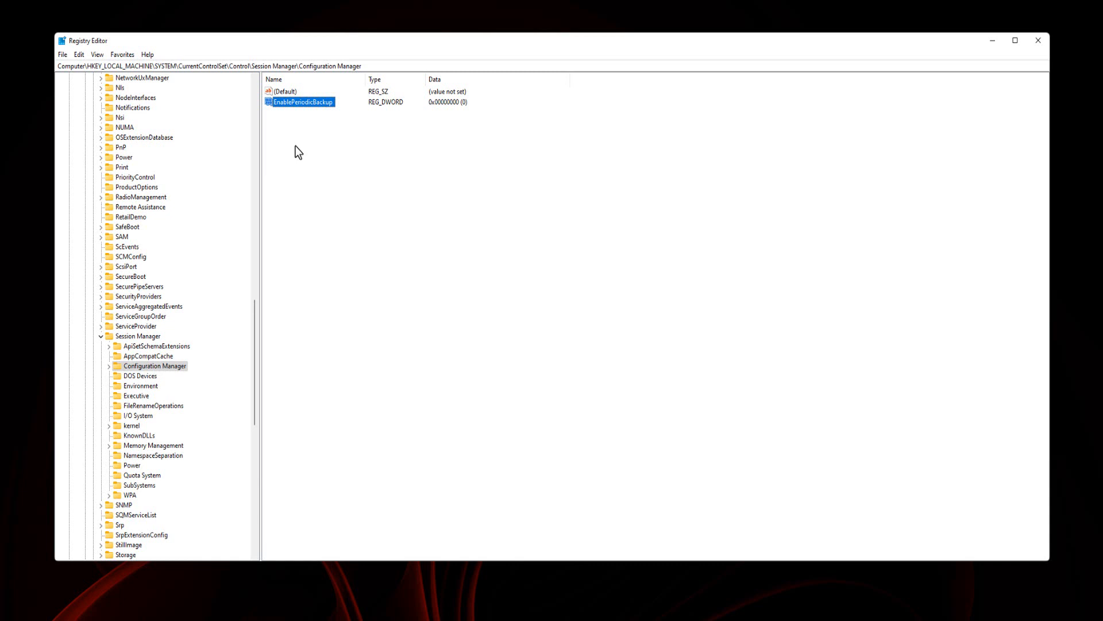
pyautogui.moveTo(304, 106)
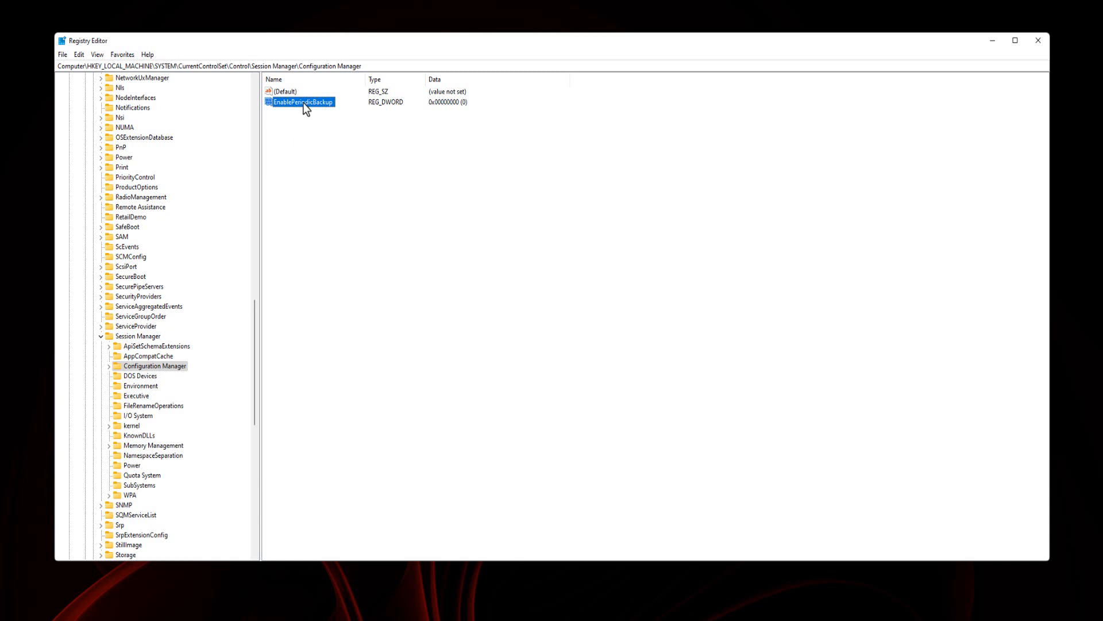
# Modify EnablePeriodicBackup to value data 1 and close Registry Editor
pyautogui.rightClick(304, 107)
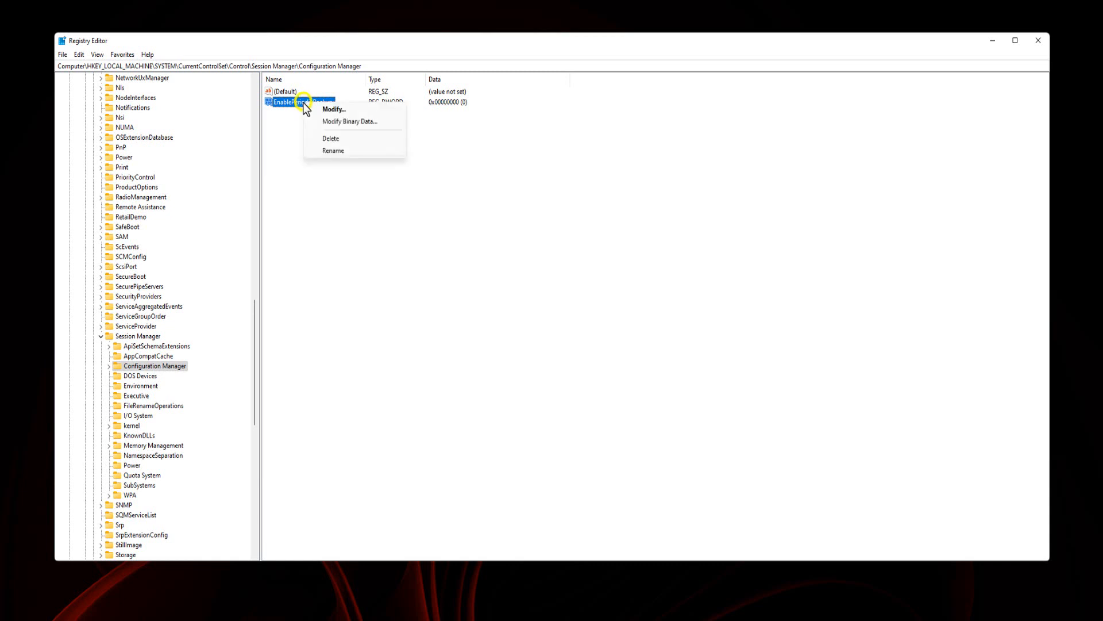
pyautogui.click(334, 109)
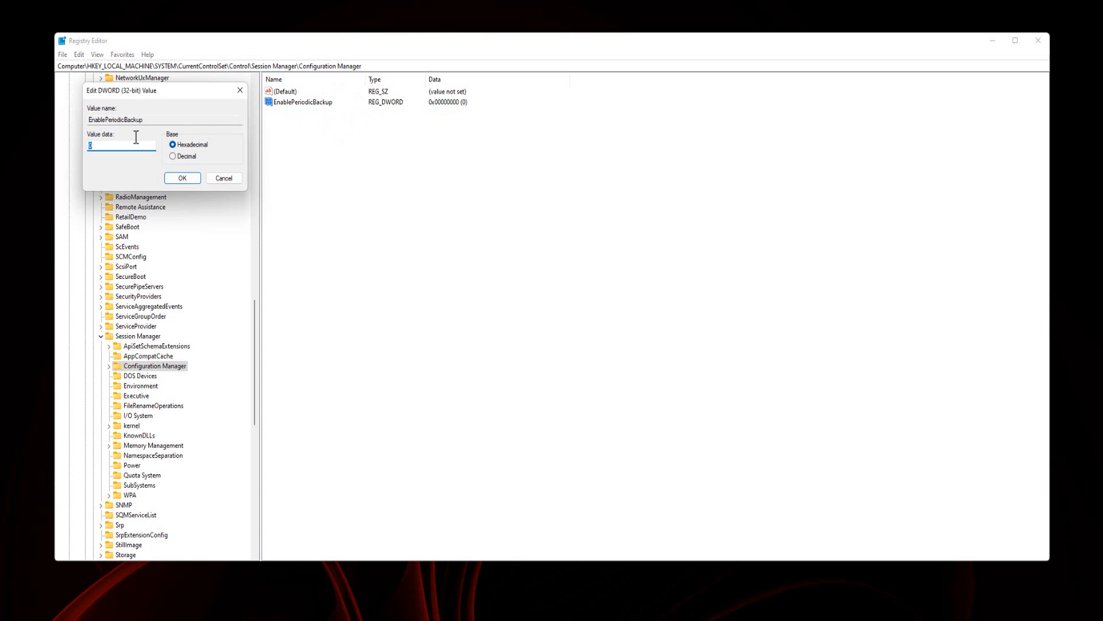
pyautogui.write('1')
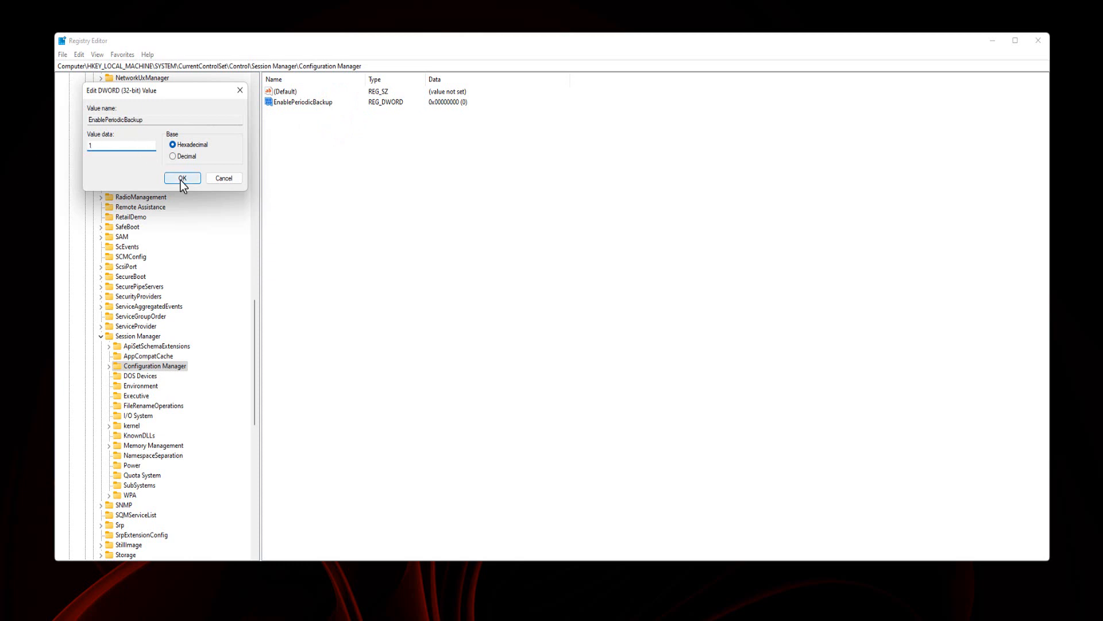
pyautogui.click(183, 178)
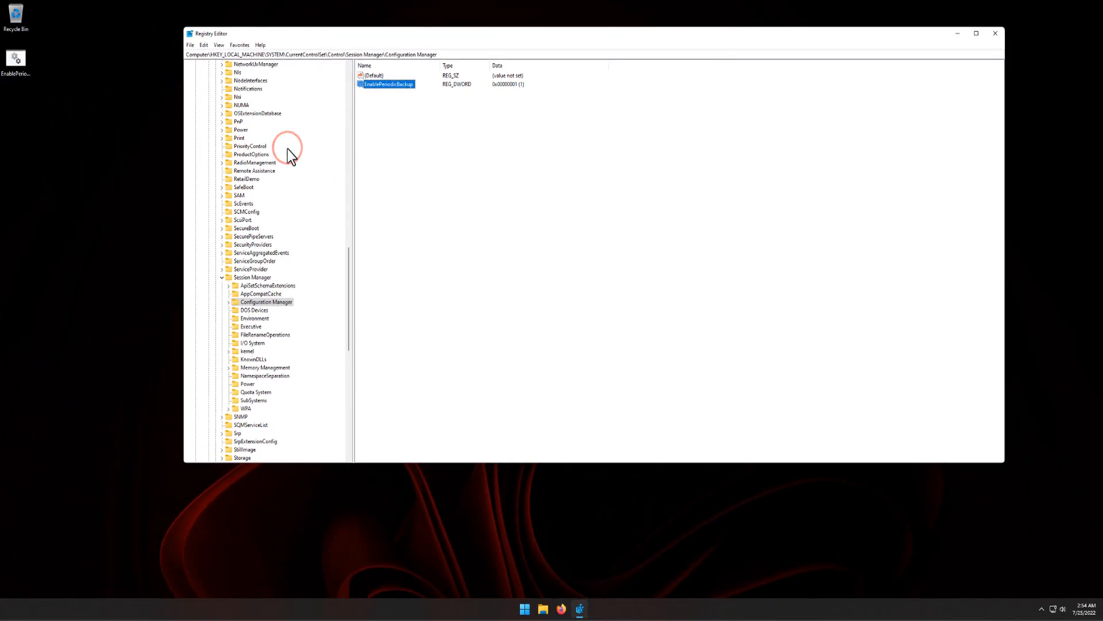
pyautogui.moveTo(732, 81)
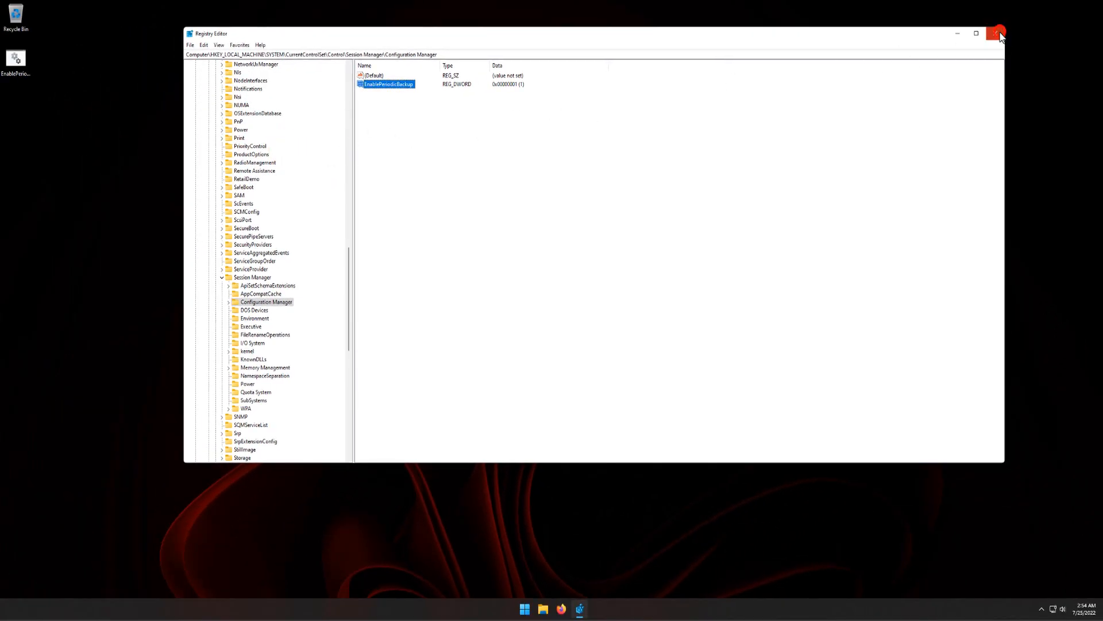
pyautogui.click(995, 34)
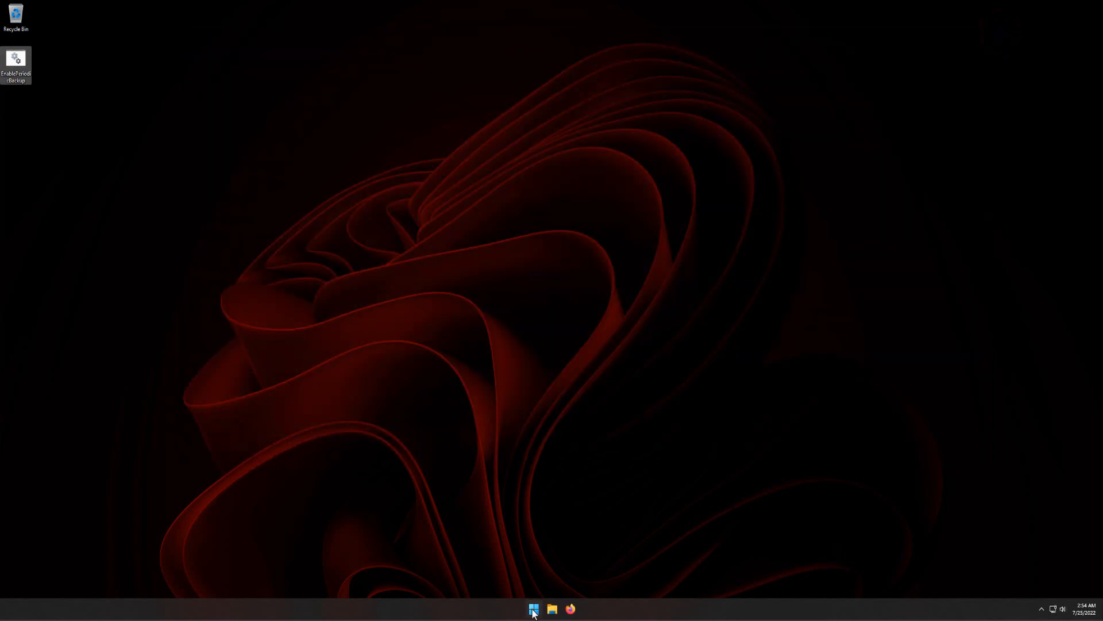
# Launch File Explorer from the taskbar at its Quick access view
pyautogui.rightClick(532, 609)
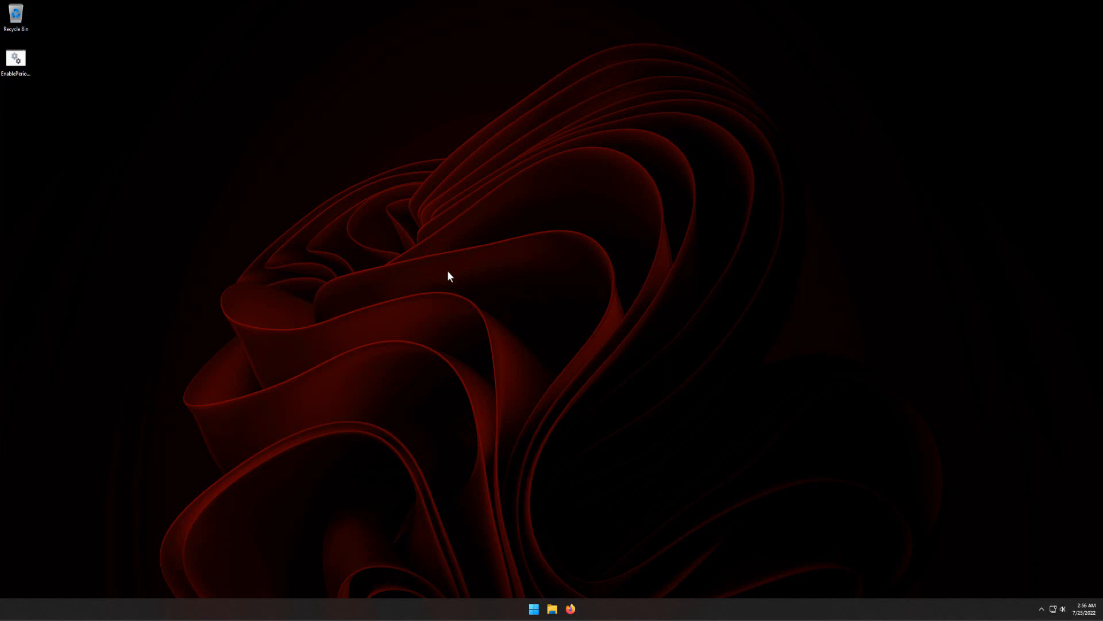
pyautogui.click(551, 609)
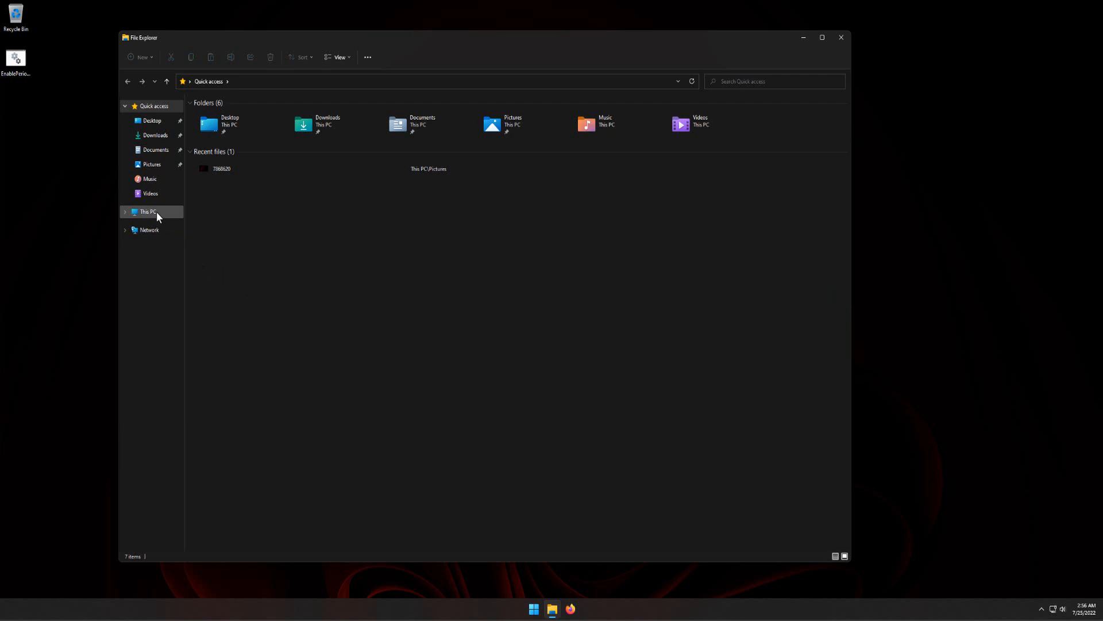
# Browse from This PC into Local Disk (C:) > Windows > System32
pyautogui.click(156, 213)
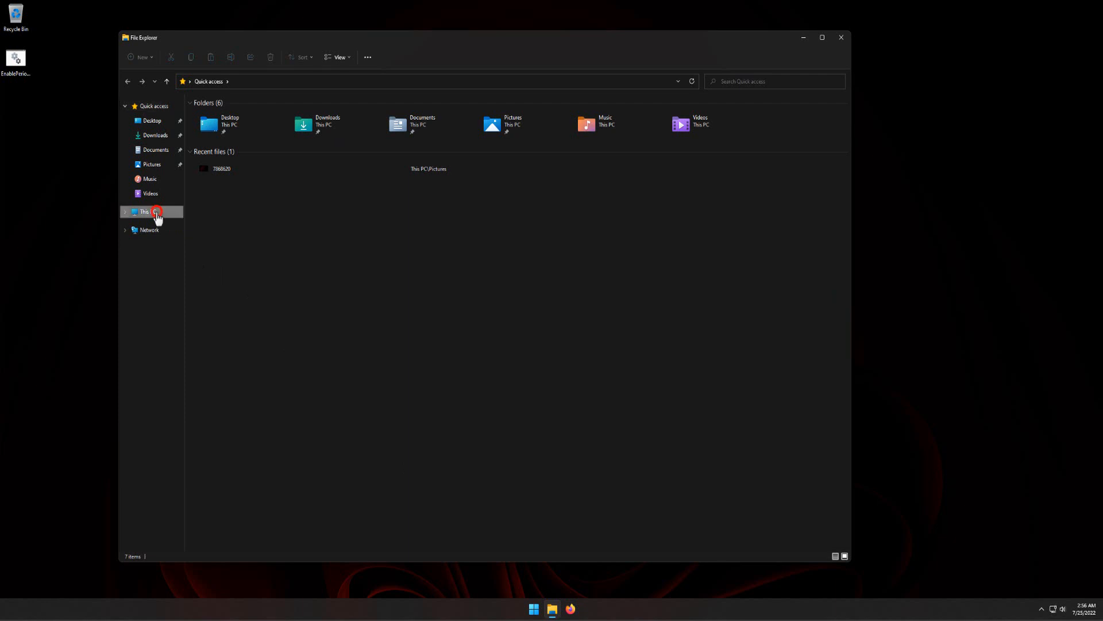
pyautogui.click(148, 211)
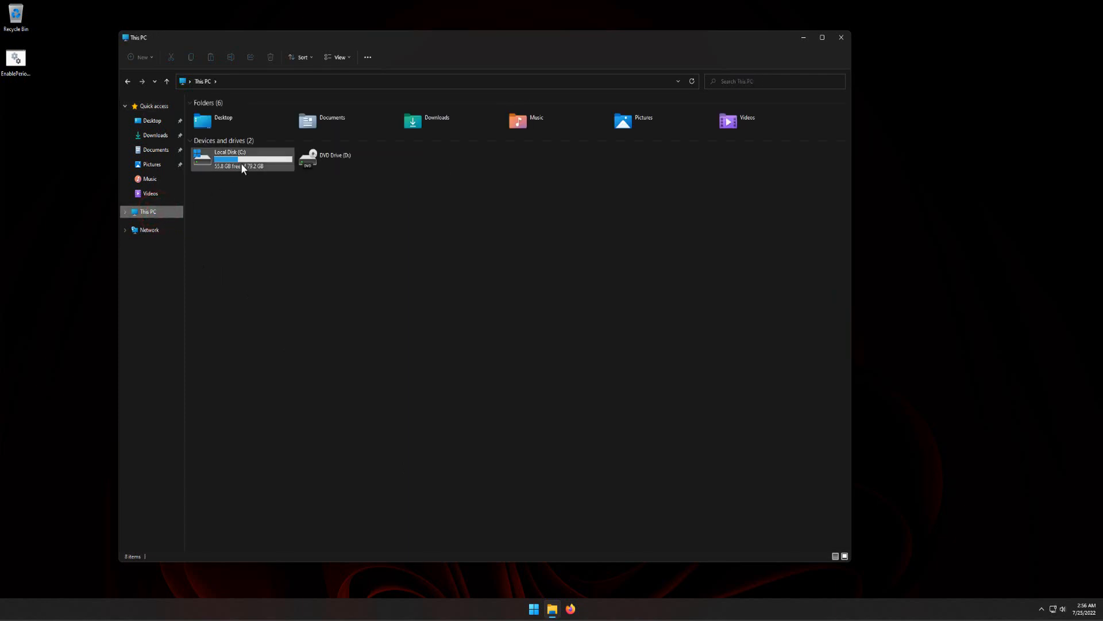
pyautogui.click(244, 167)
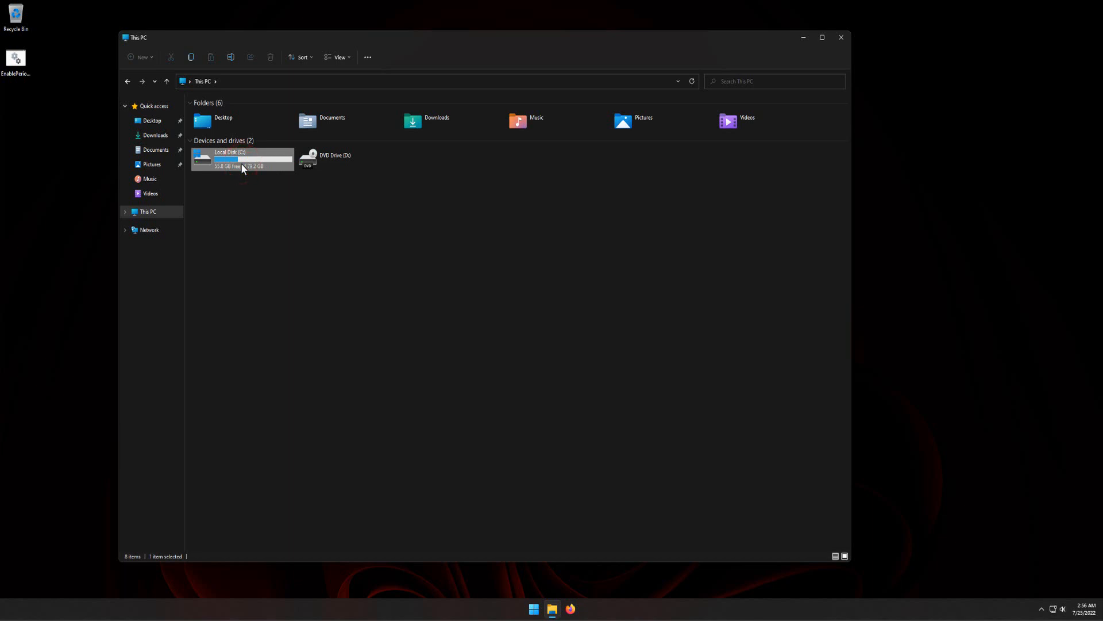
pyautogui.doubleClick(243, 163)
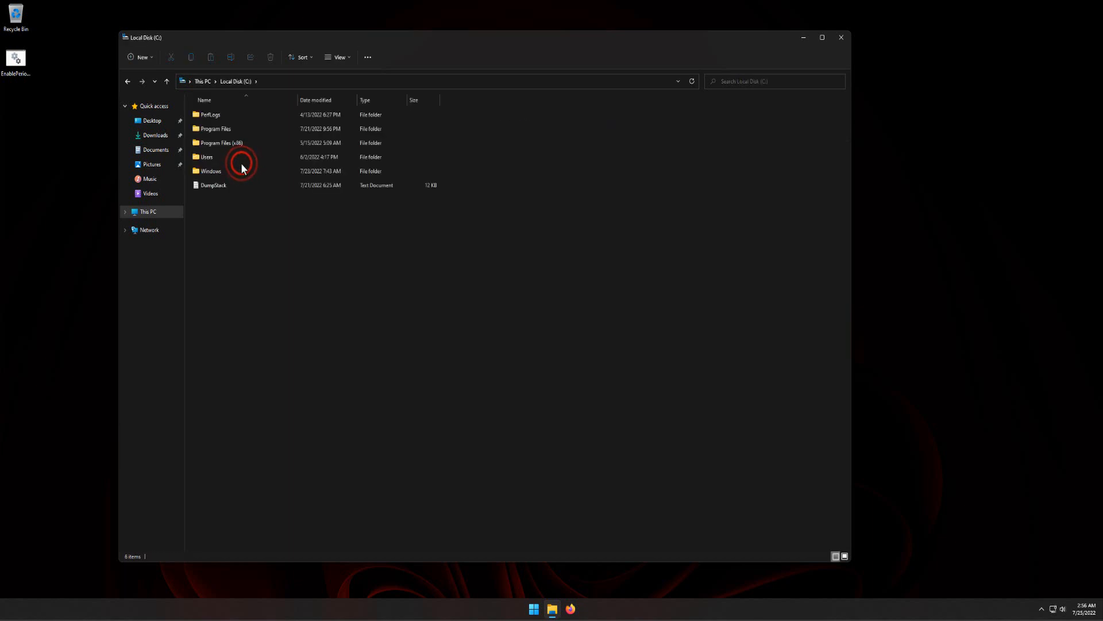
pyautogui.click(233, 171)
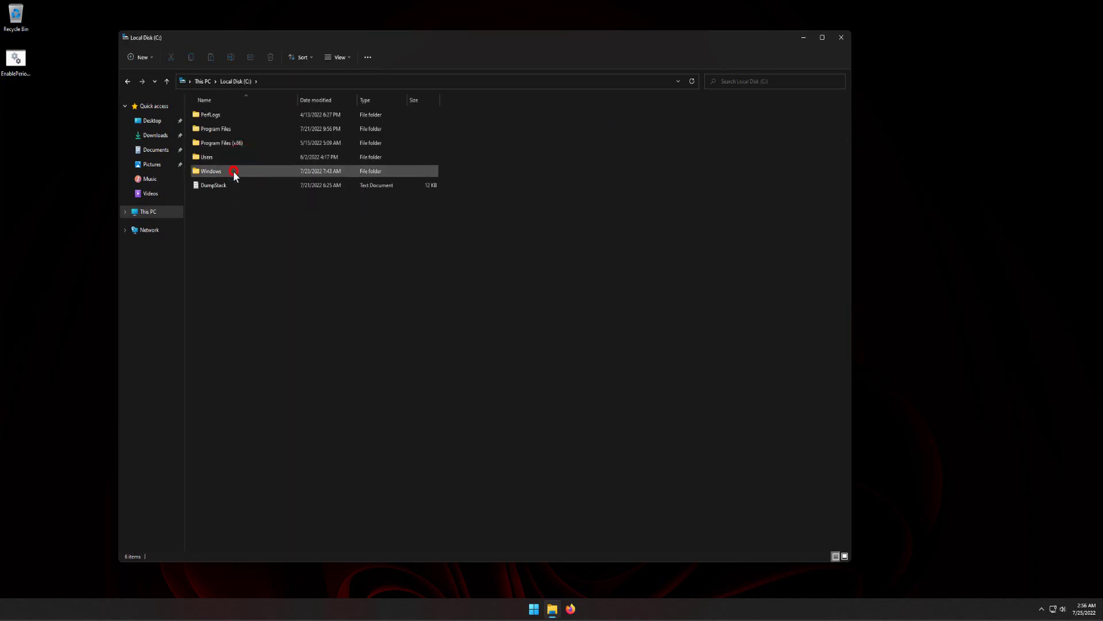
pyautogui.doubleClick(211, 171)
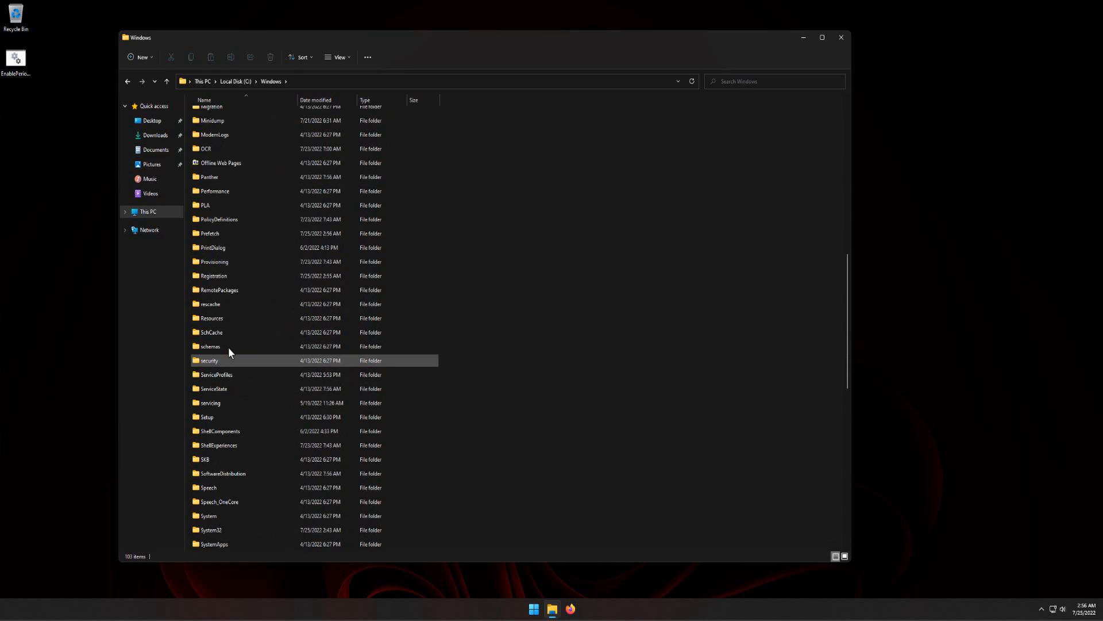
pyautogui.scroll(-3)
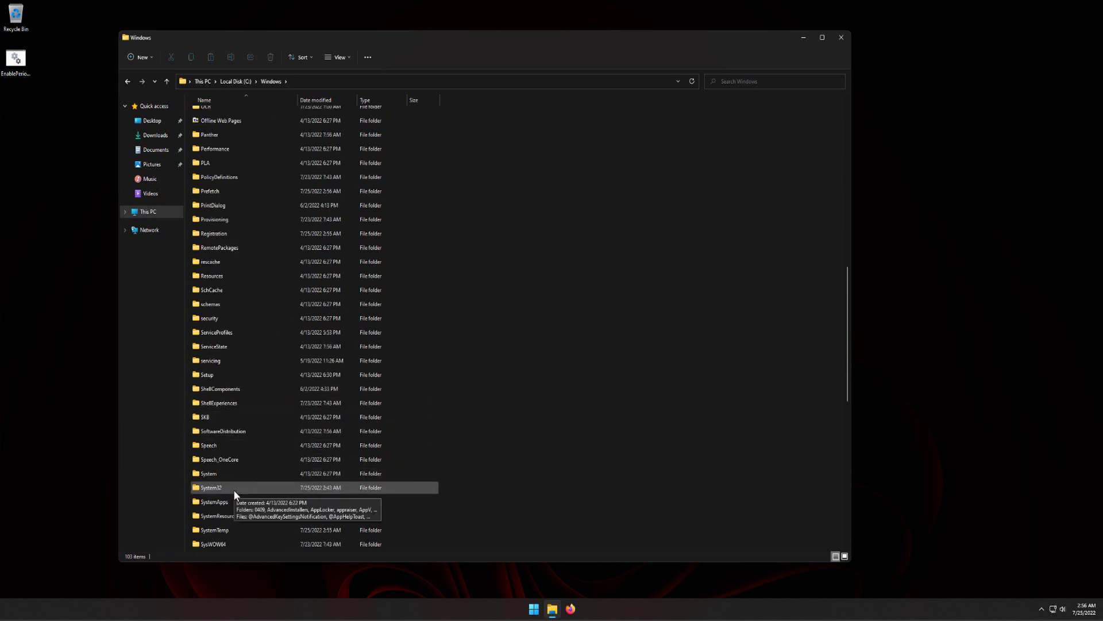
pyautogui.doubleClick(210, 488)
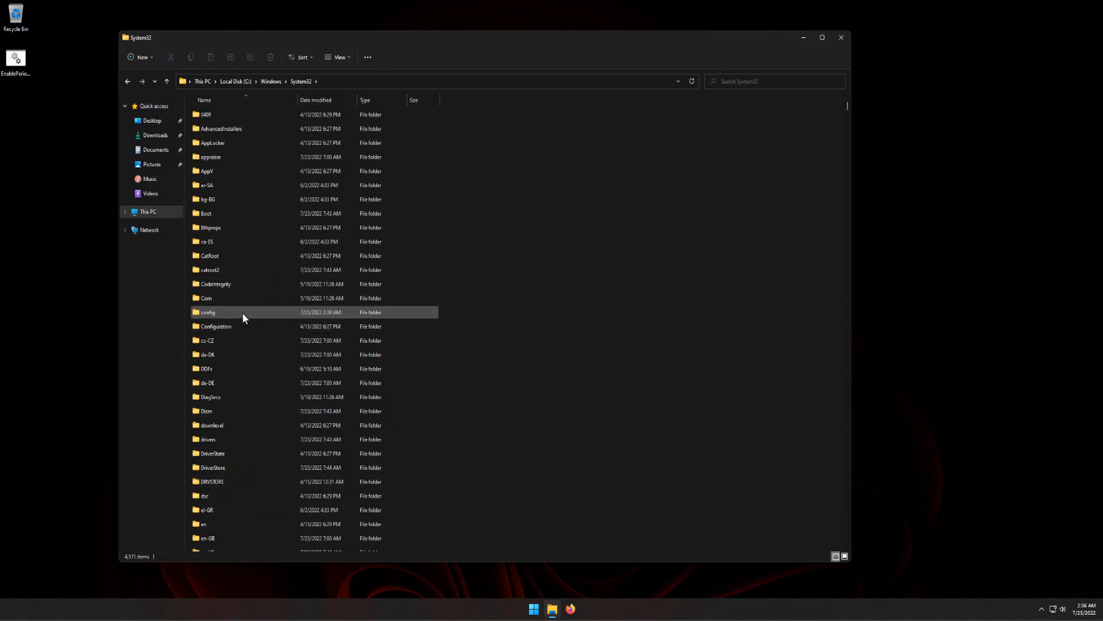
# Enter the config folder and its RegBack subfolder, granting permanent access to each
pyautogui.click(208, 312)
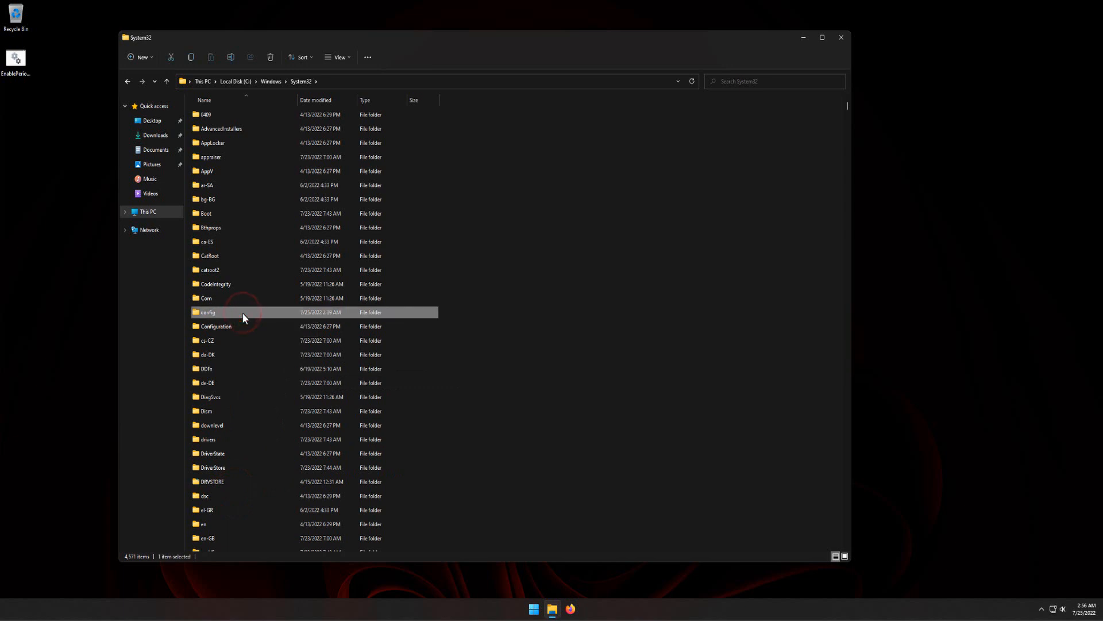
pyautogui.doubleClick(208, 312)
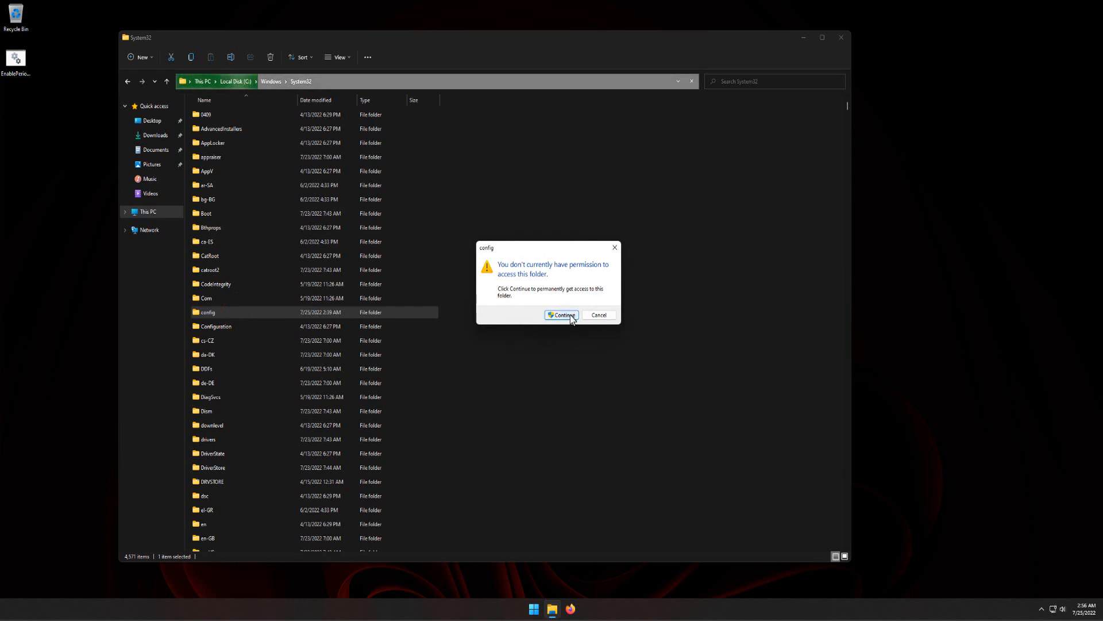
pyautogui.click(562, 315)
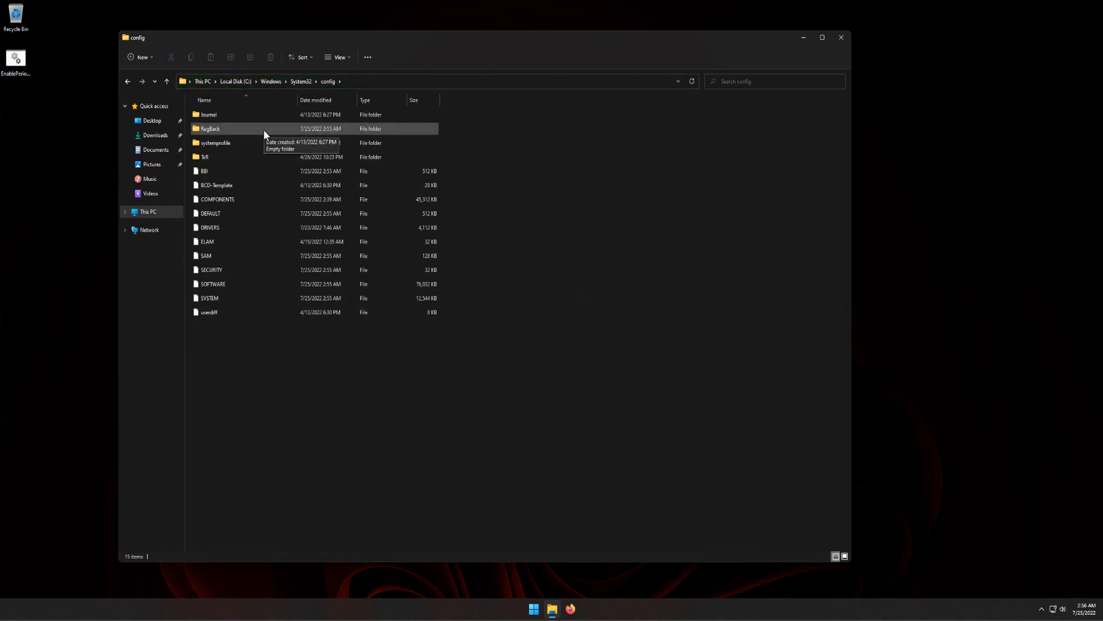
pyautogui.doubleClick(209, 128)
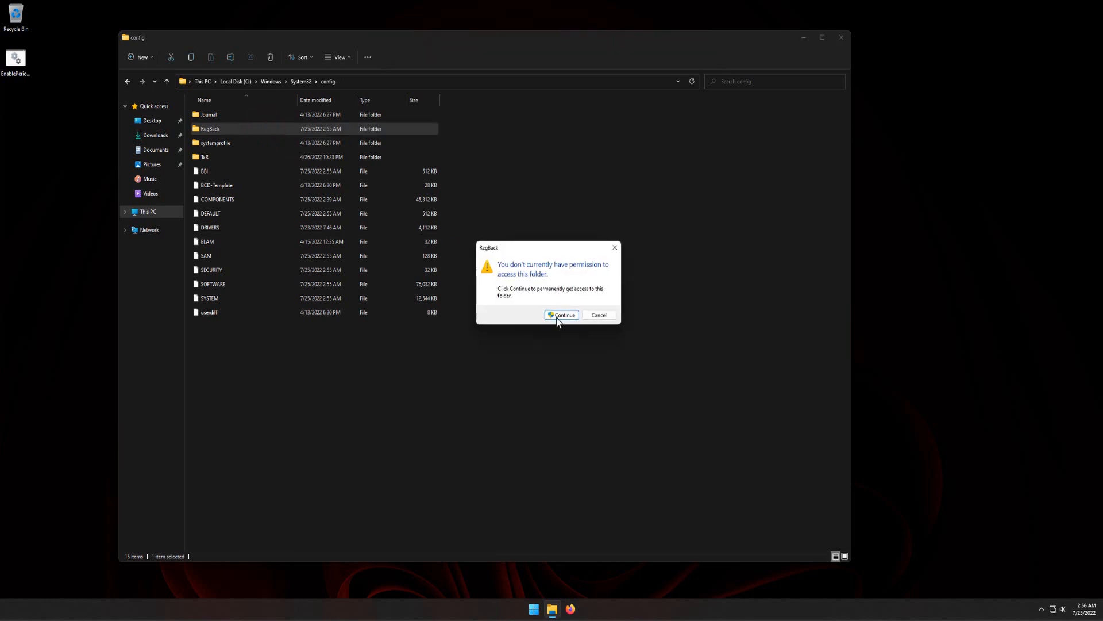
pyautogui.click(561, 315)
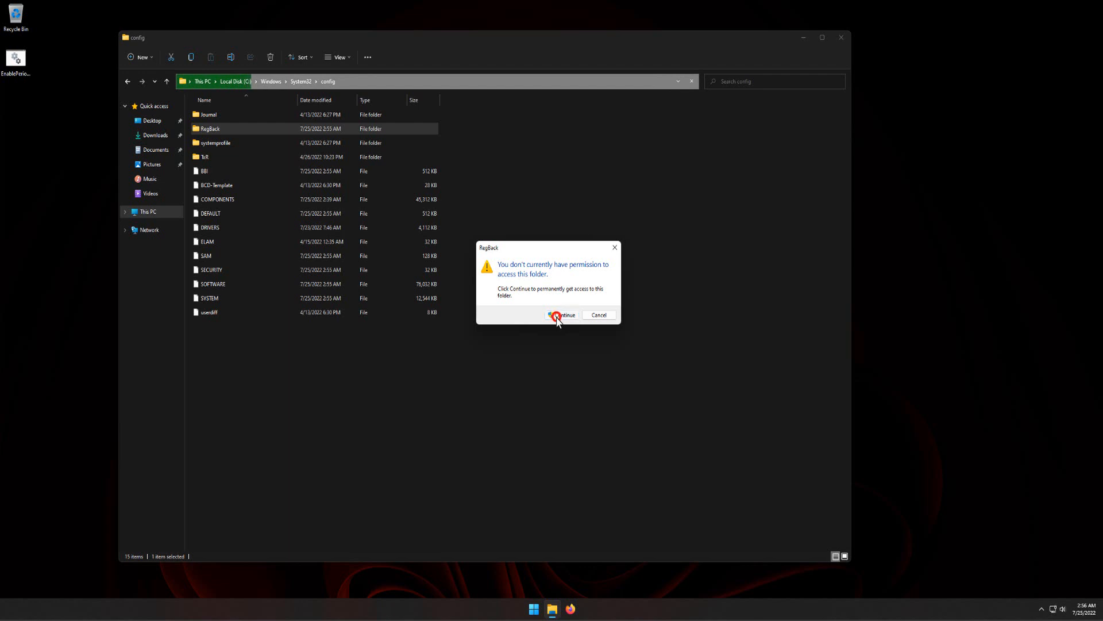
pyautogui.click(562, 315)
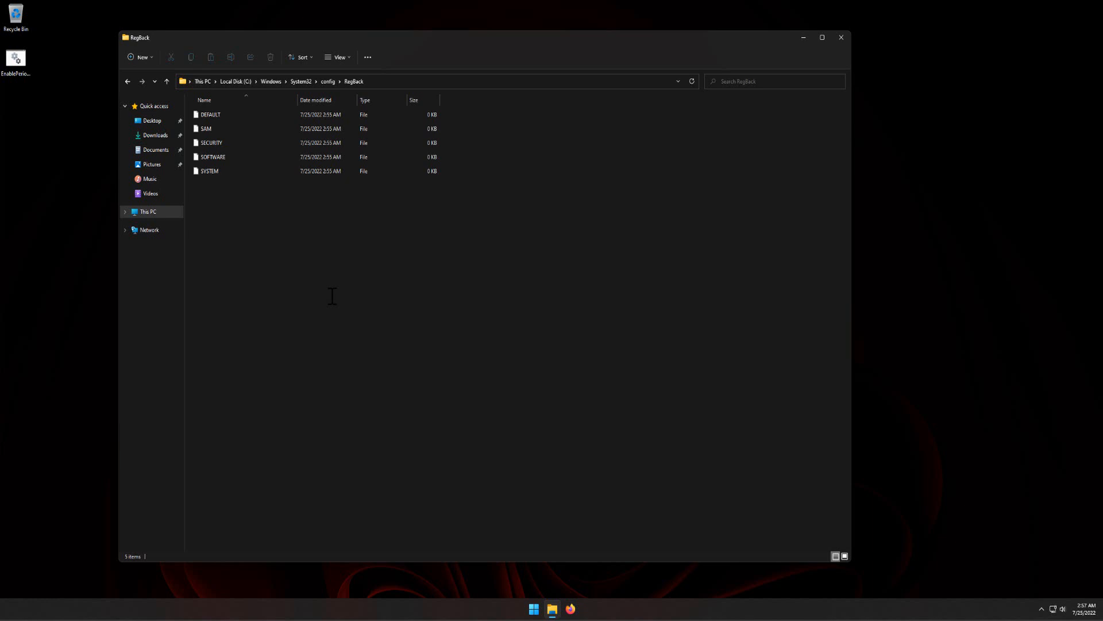
pyautogui.moveTo(333, 302)
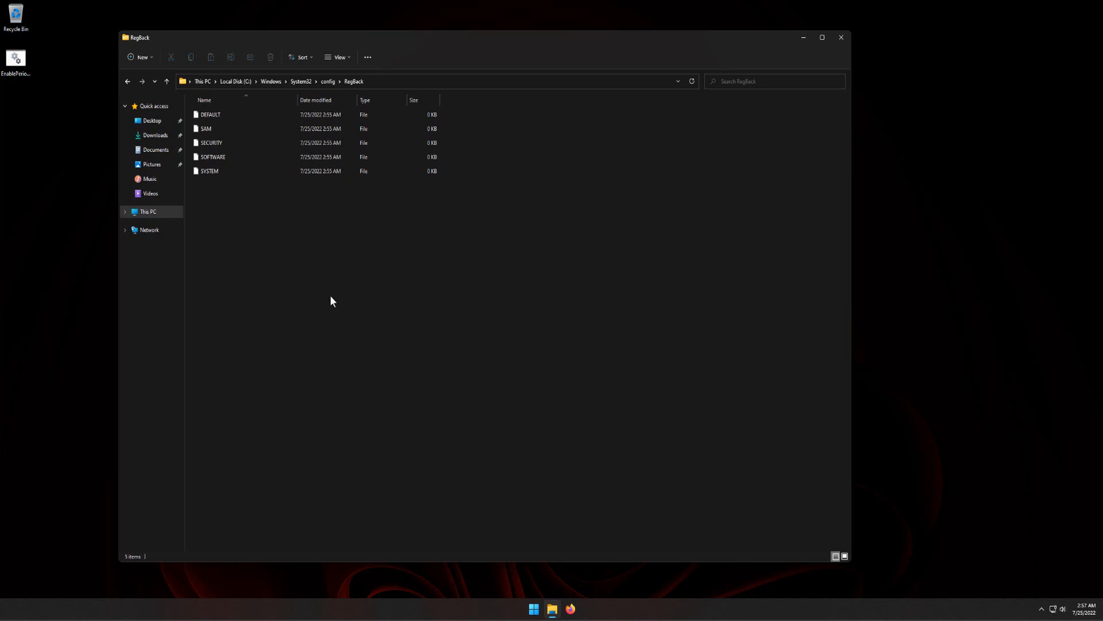
# Close File Explorer and search the Start menu for 'task' to reach Task Scheduler
pyautogui.click(840, 37)
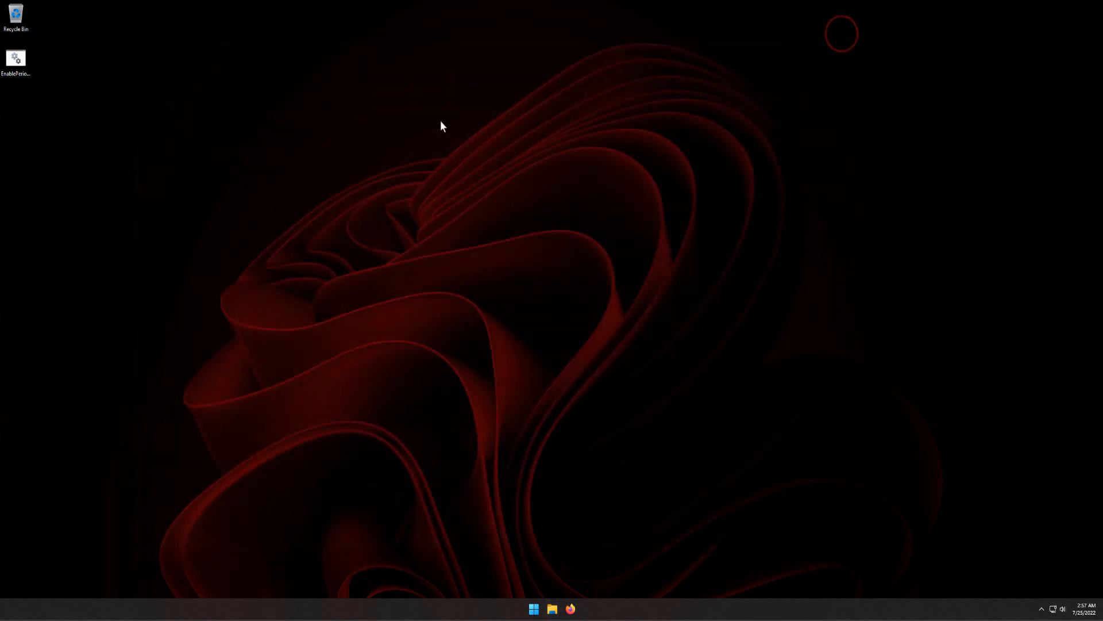
pyautogui.moveTo(492, 468)
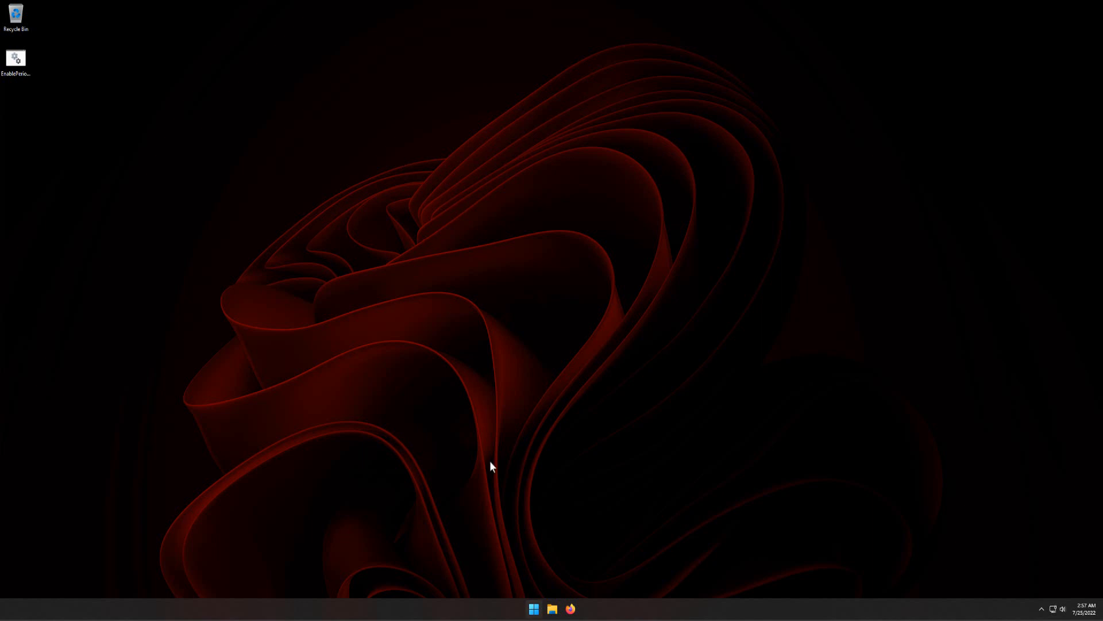
pyautogui.click(533, 609)
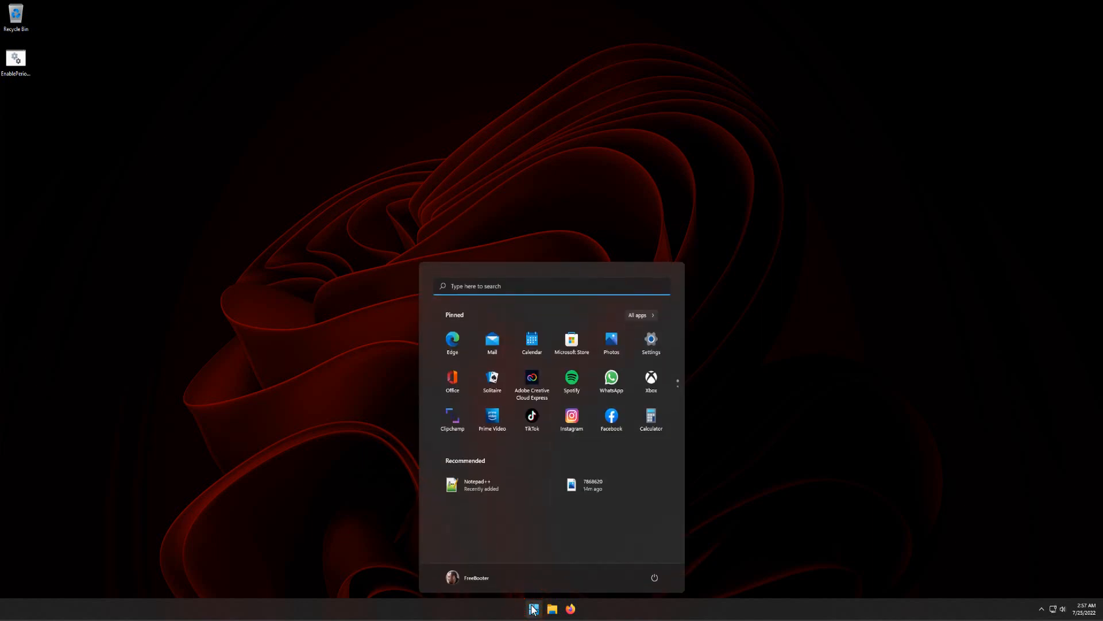
pyautogui.write('t')
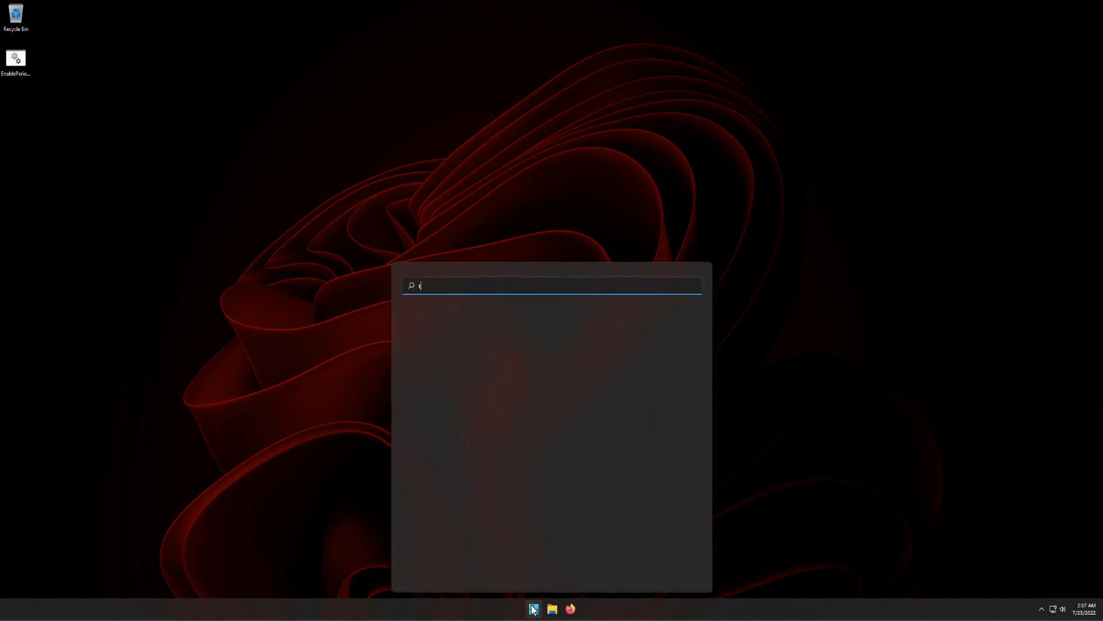
pyautogui.write('task Manager')
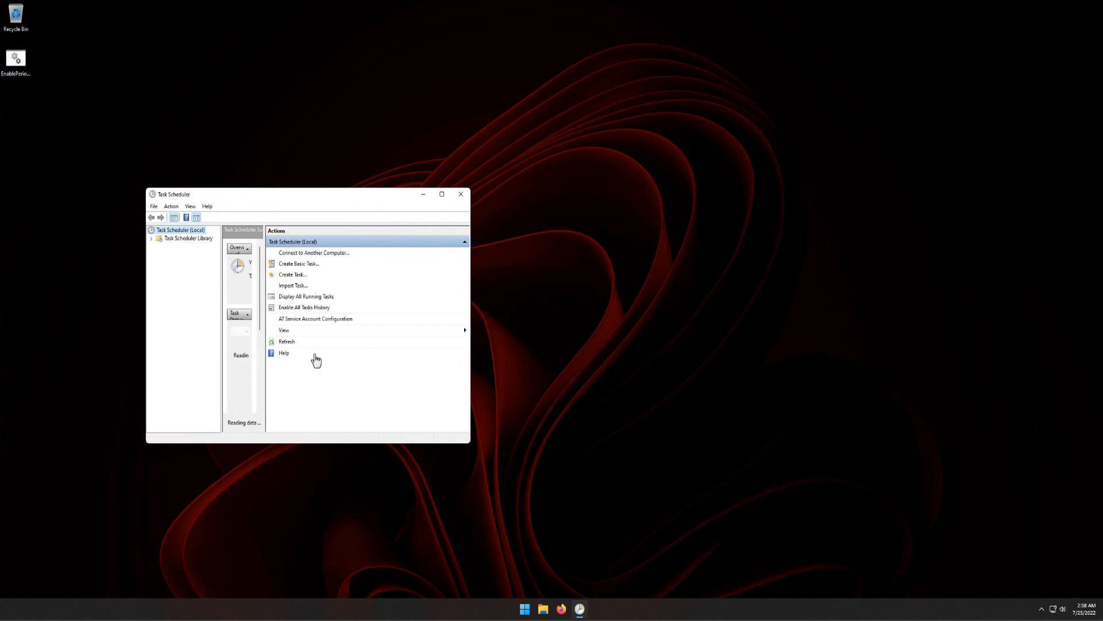
# Maximize Task Scheduler and expand Library > Microsoft > Windows down toward the Registry folder
pyautogui.click(283, 353)
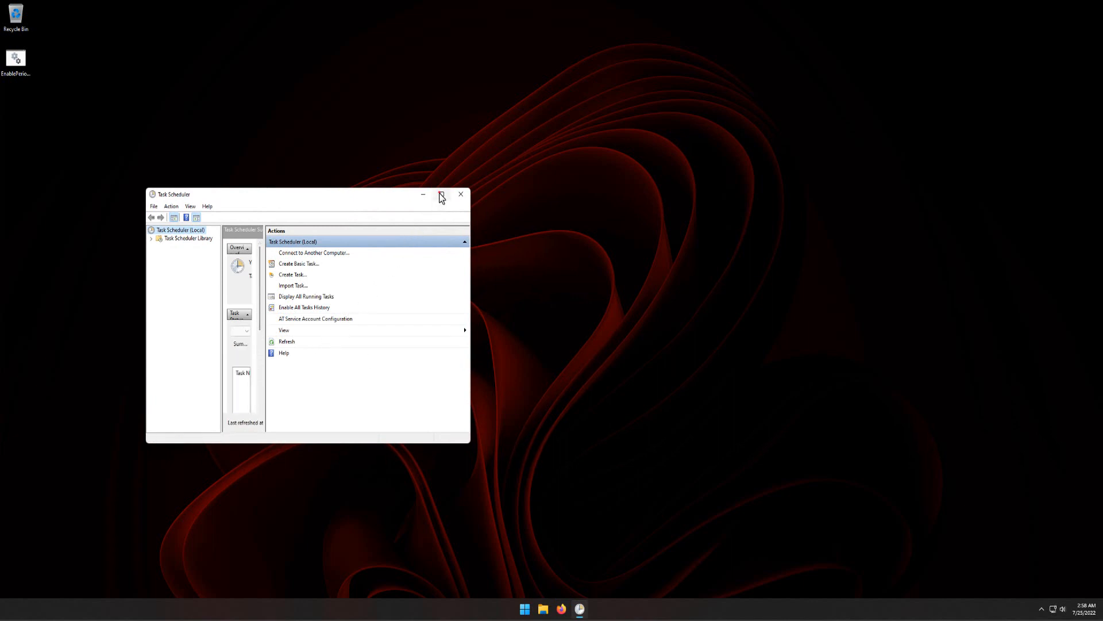
pyautogui.click(442, 194)
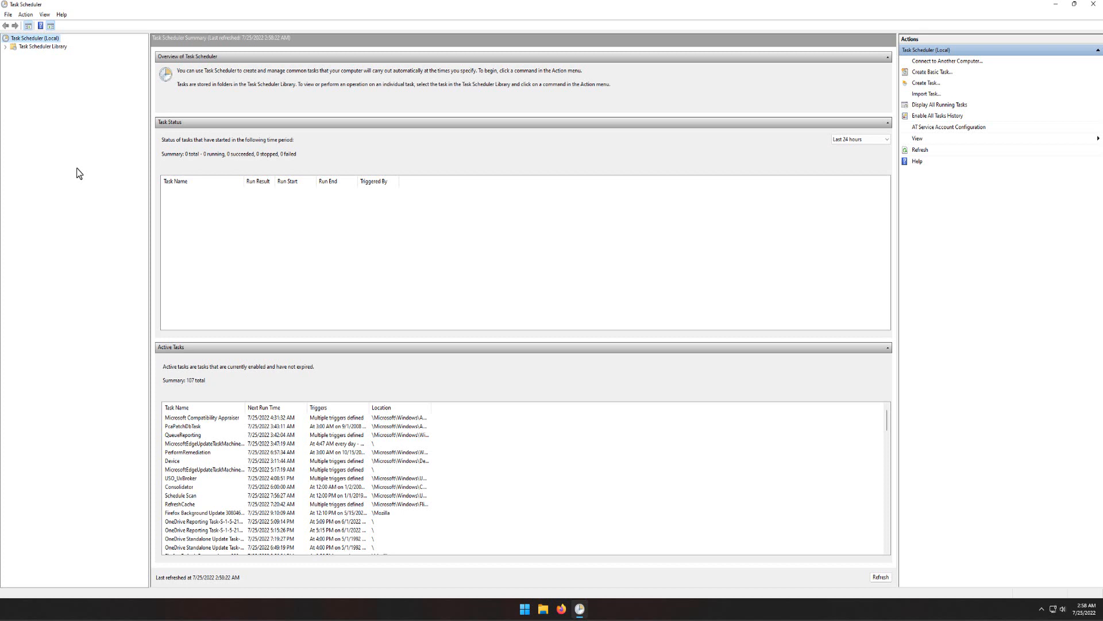
pyautogui.click(35, 47)
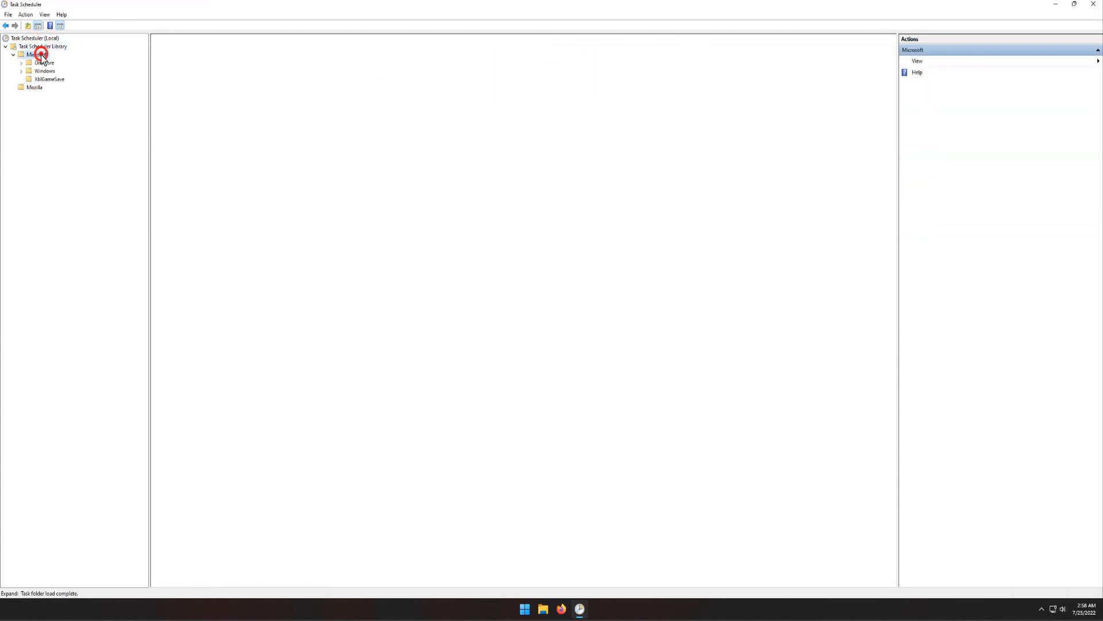
pyautogui.click(20, 70)
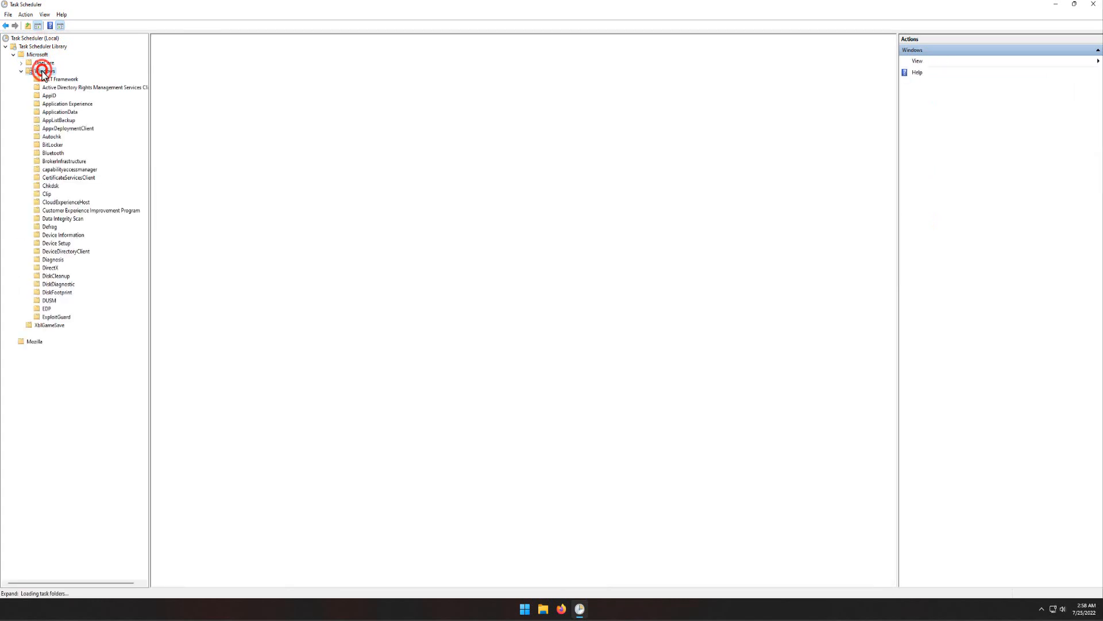
pyautogui.click(38, 70)
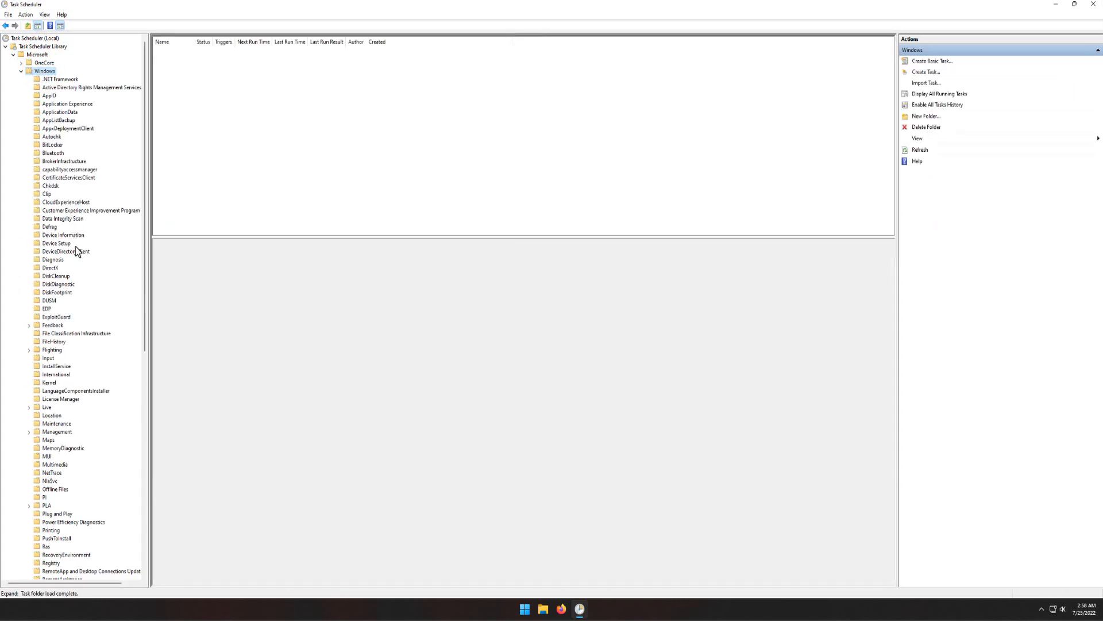
pyautogui.scroll(-3)
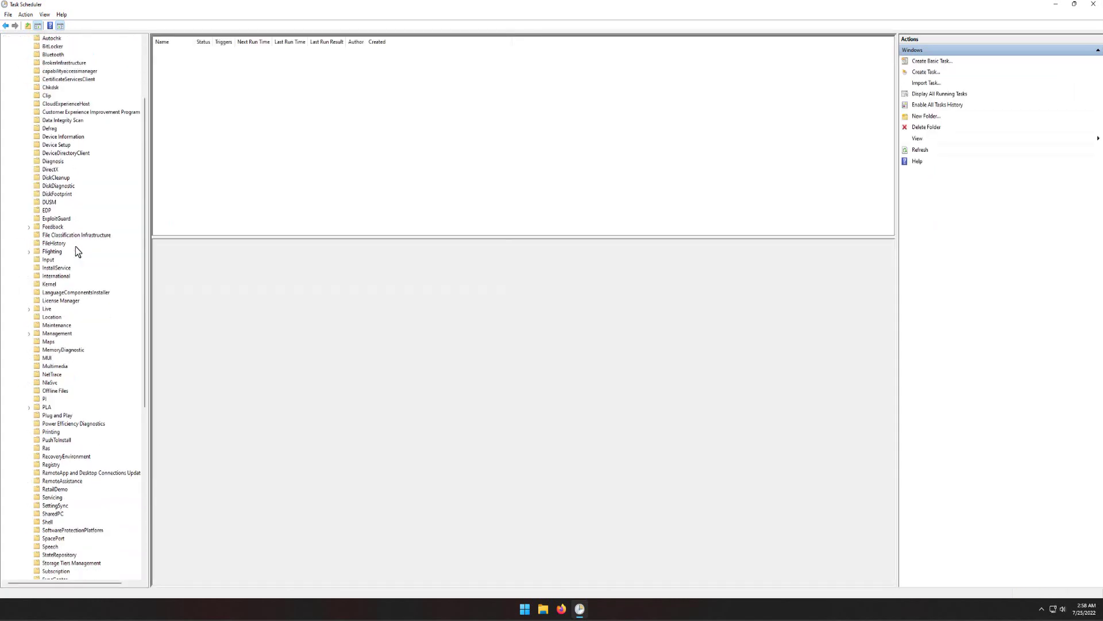
pyautogui.scroll(-3)
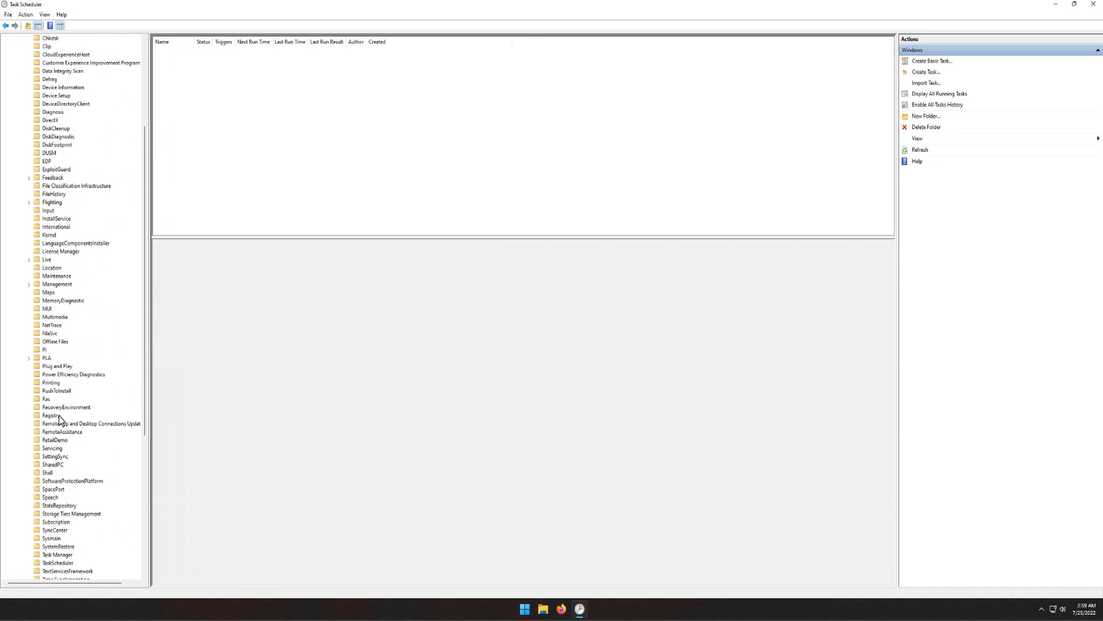
# Run the RegIdleBackup task in the Registry folder and close Task Scheduler
pyautogui.click(51, 415)
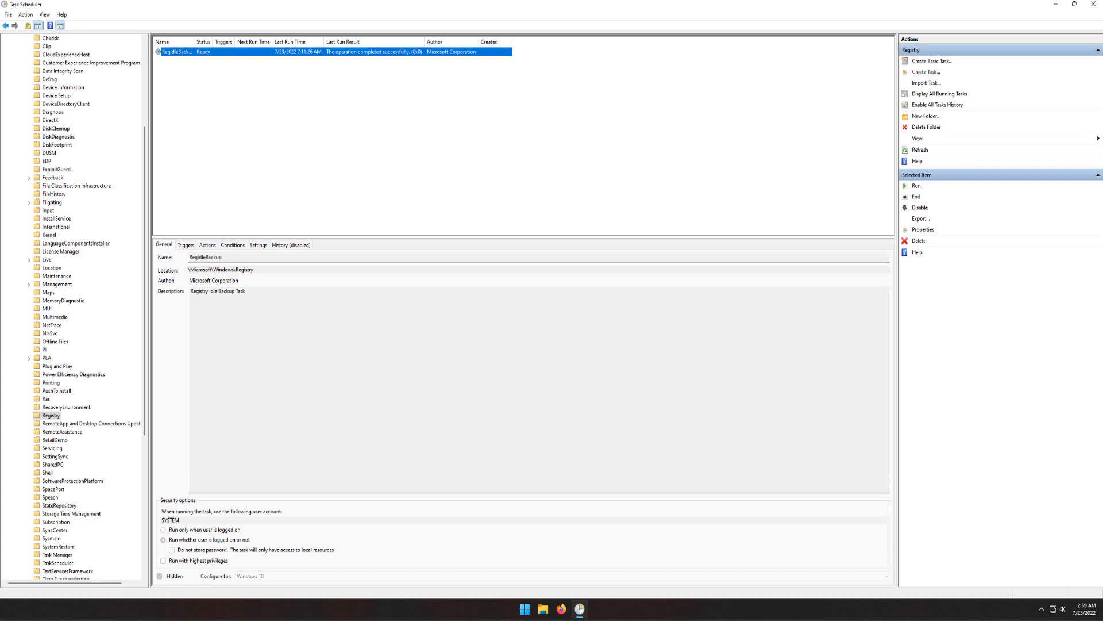
pyautogui.moveTo(350, 73)
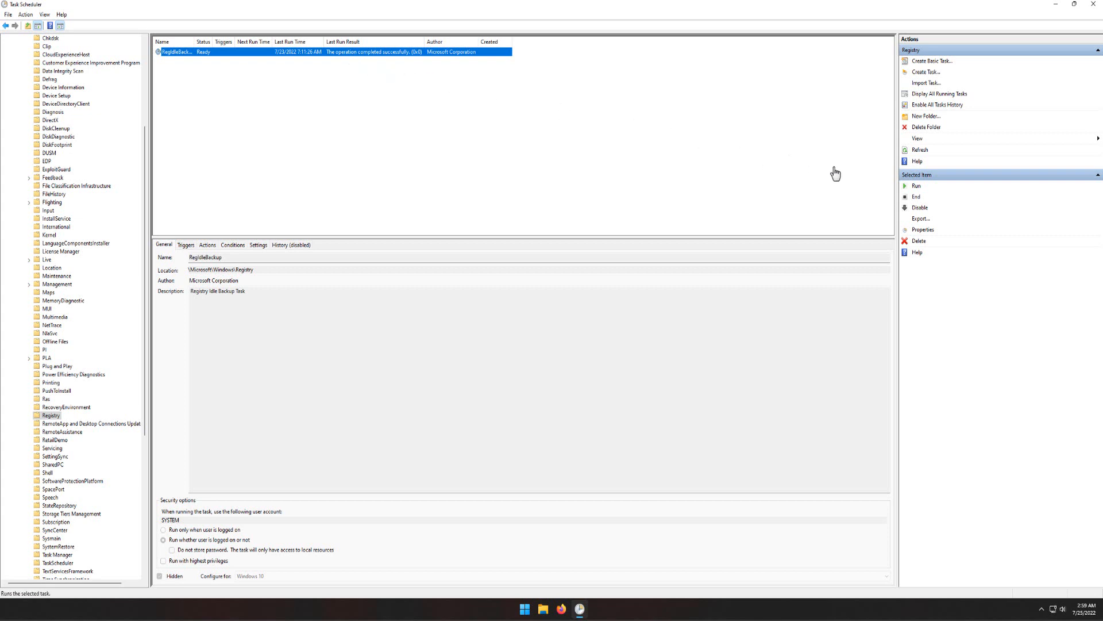
pyautogui.click(916, 186)
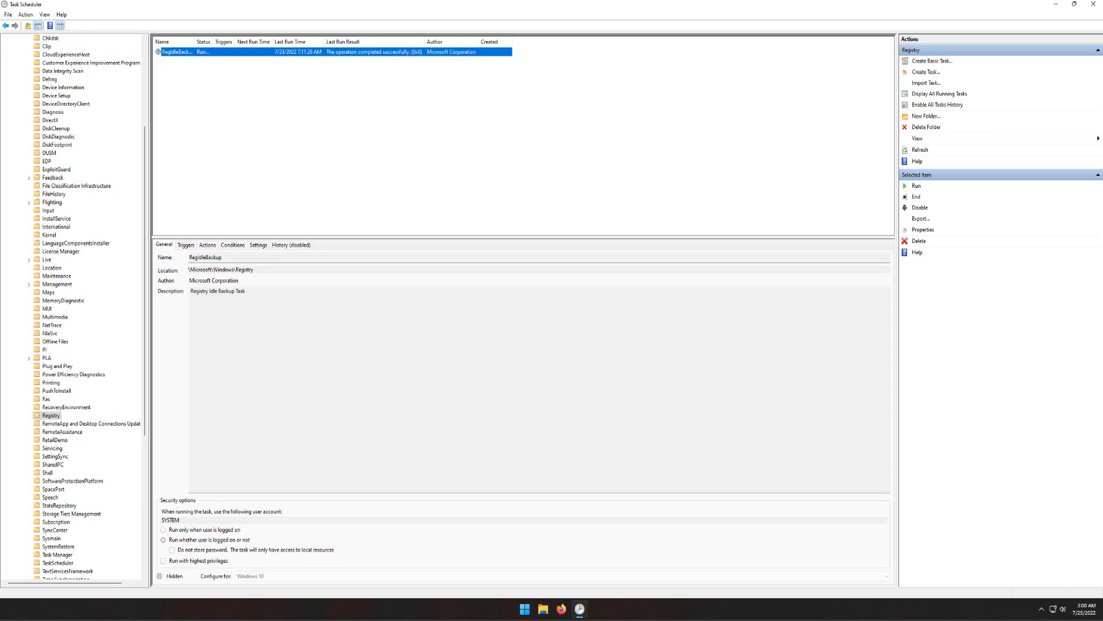
pyautogui.click(1094, 7)
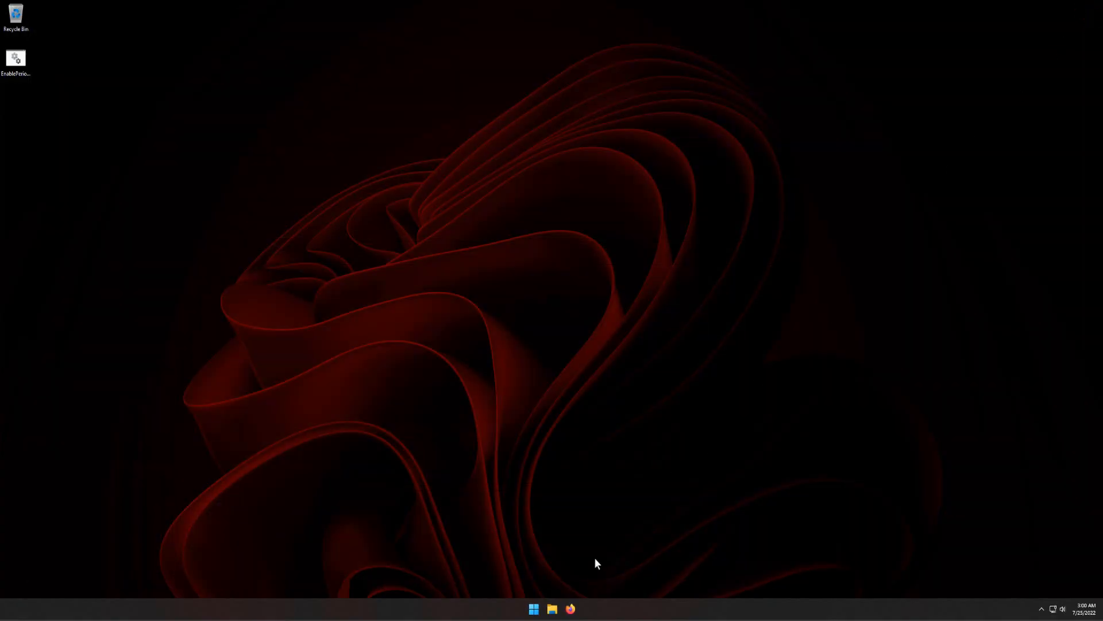
# Browse to C:\Windows\System32\config\RegBack and verify the DEFAULT backup file is no longer 0 KB
pyautogui.click(551, 609)
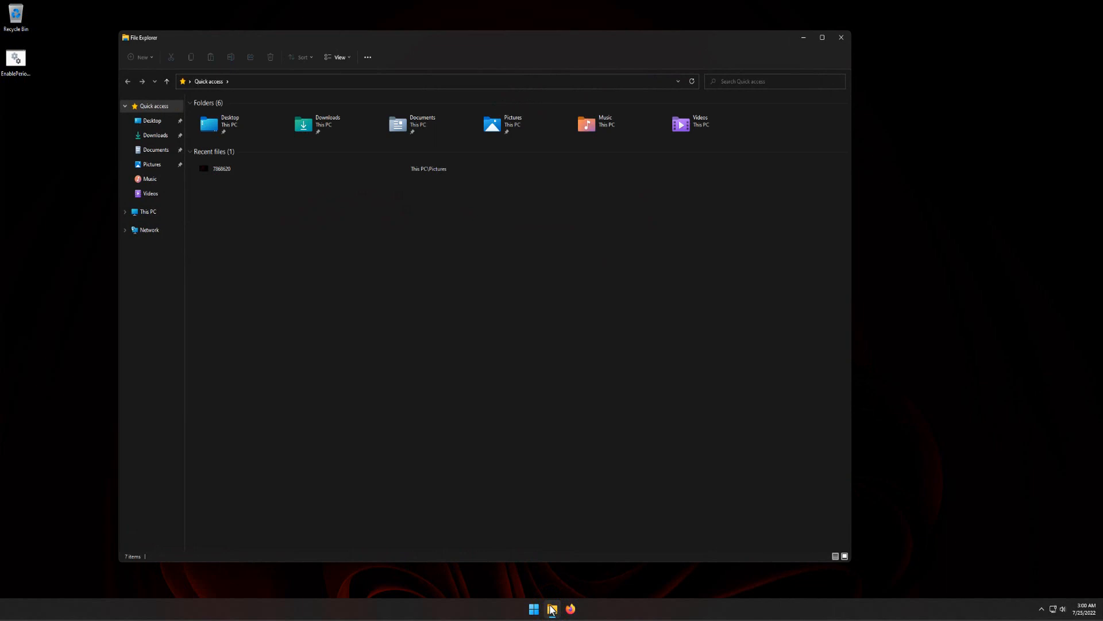
pyautogui.click(148, 212)
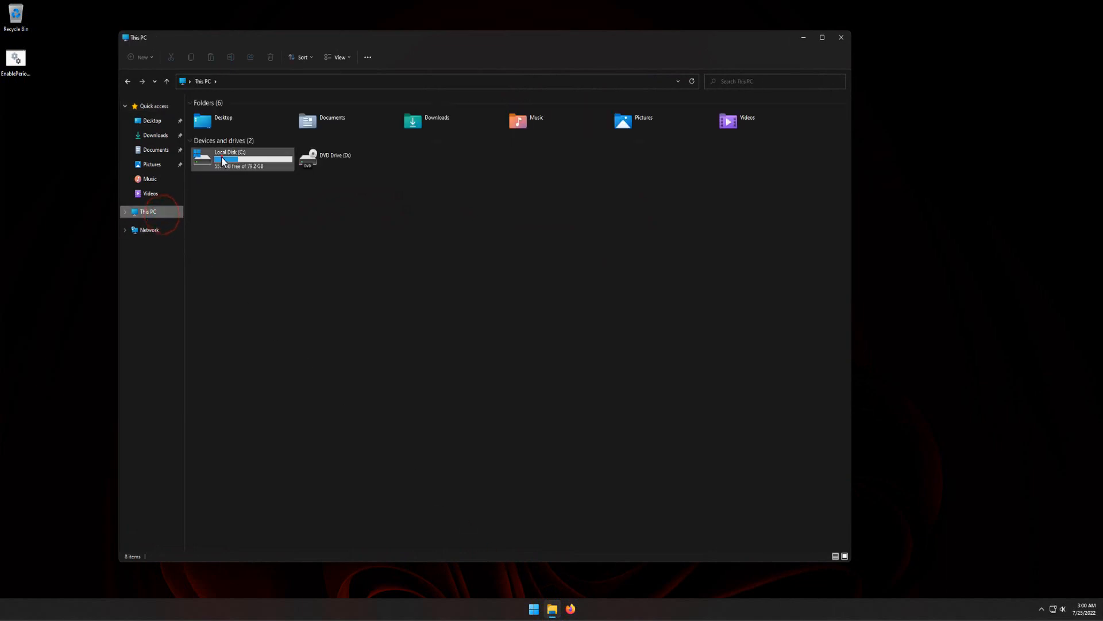
pyautogui.doubleClick(222, 160)
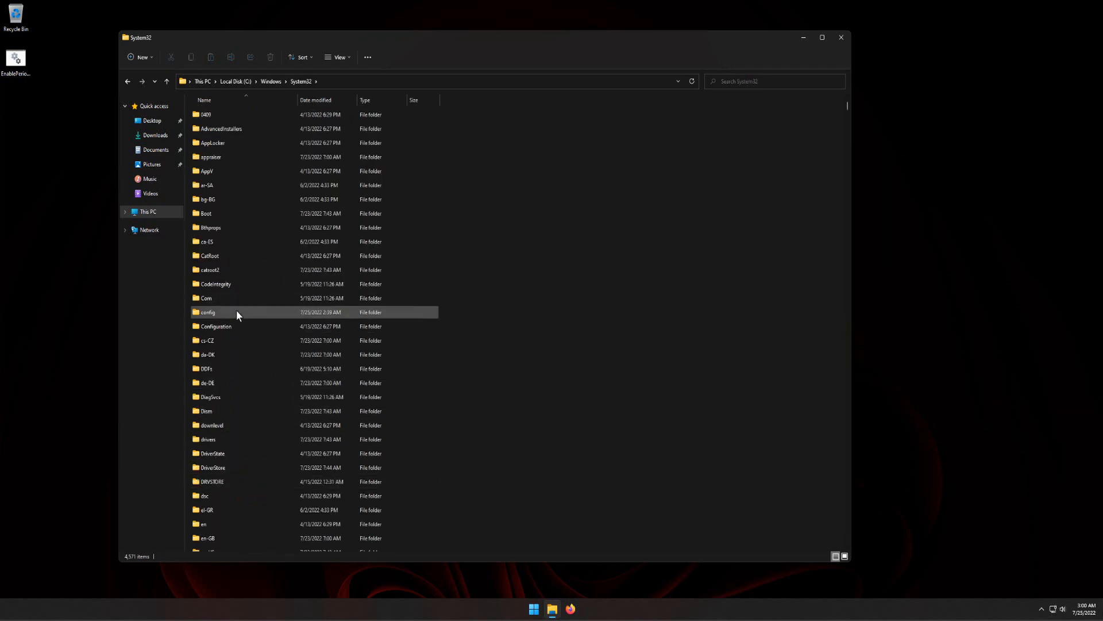
pyautogui.doubleClick(207, 312)
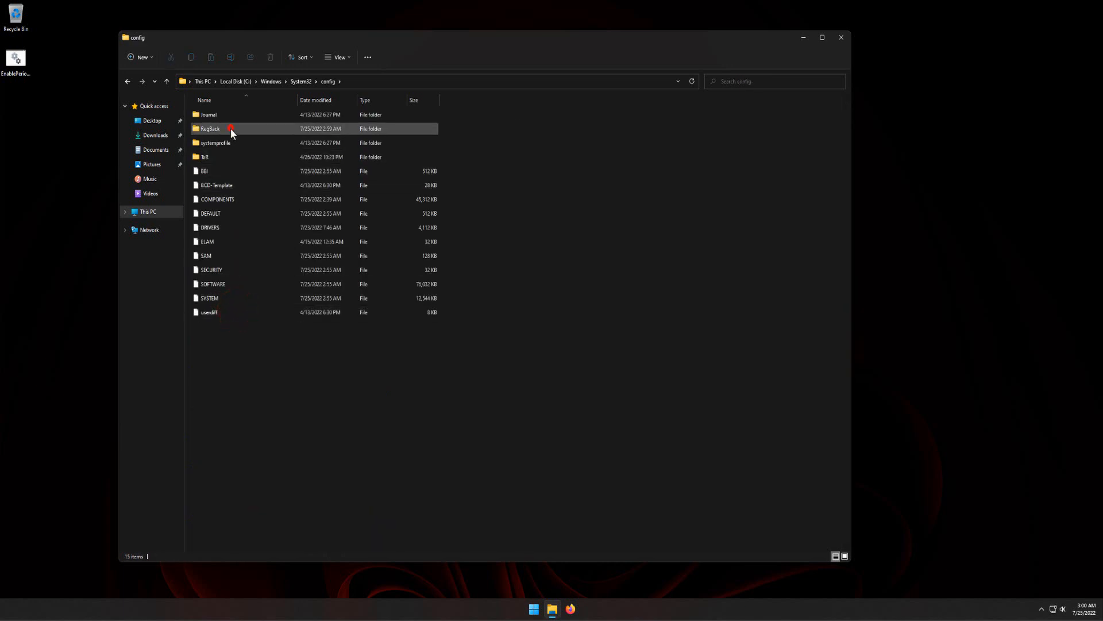
pyautogui.doubleClick(208, 128)
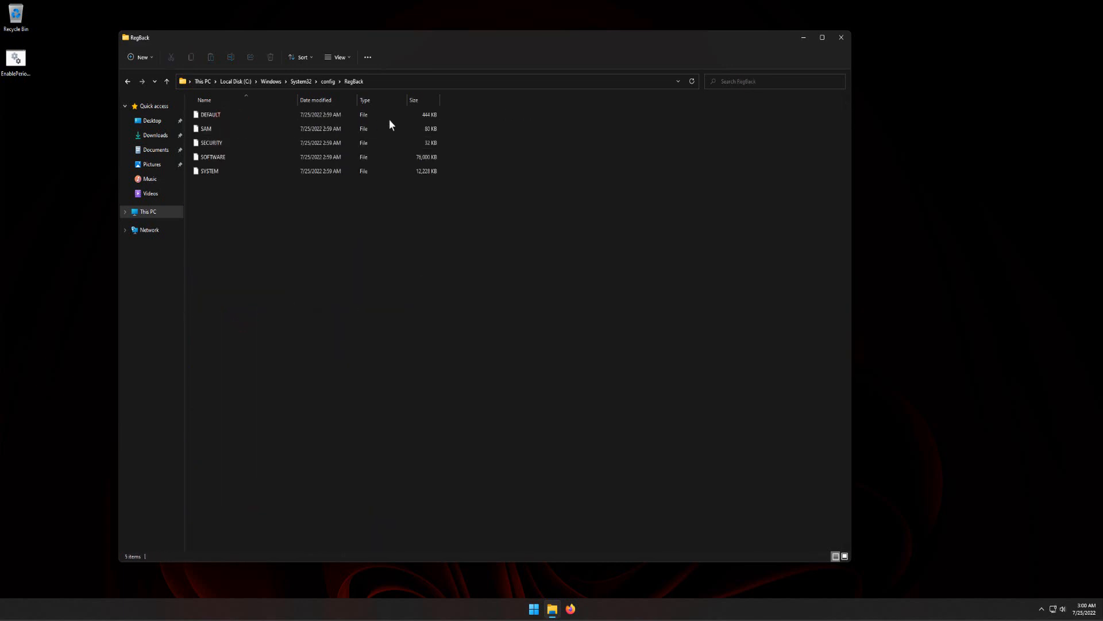
pyautogui.click(211, 114)
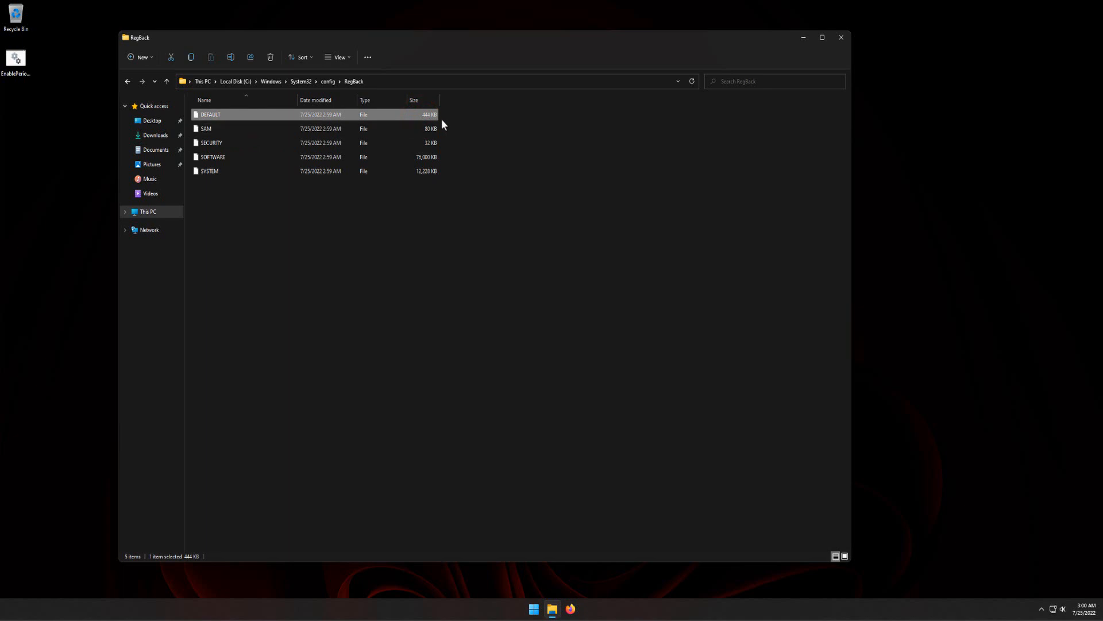
pyautogui.moveTo(450, 123)
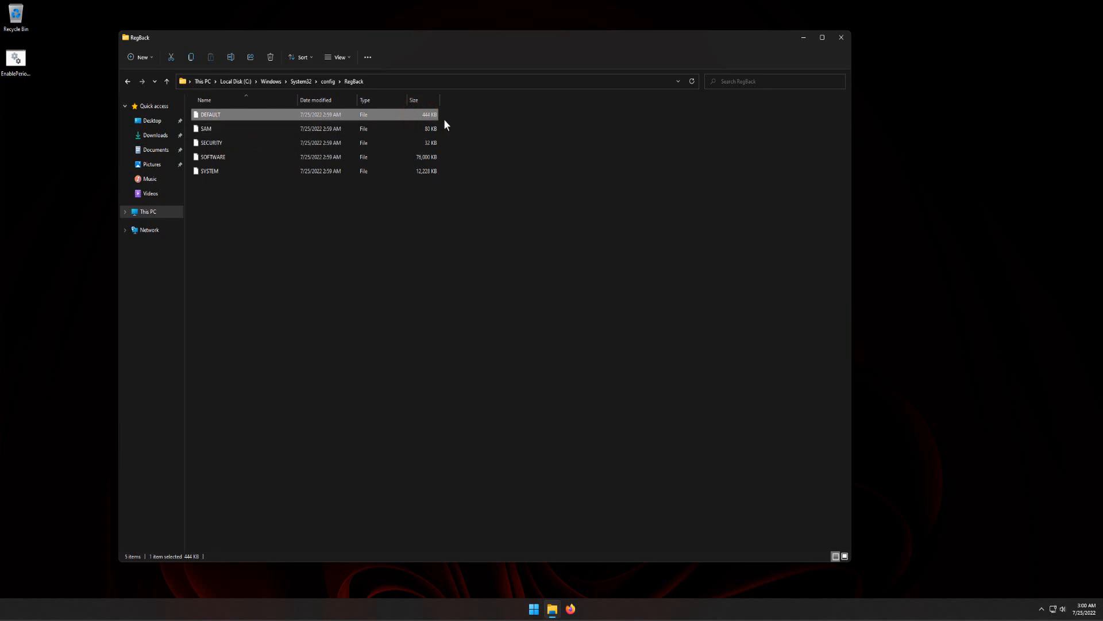
pyautogui.moveTo(841, 38)
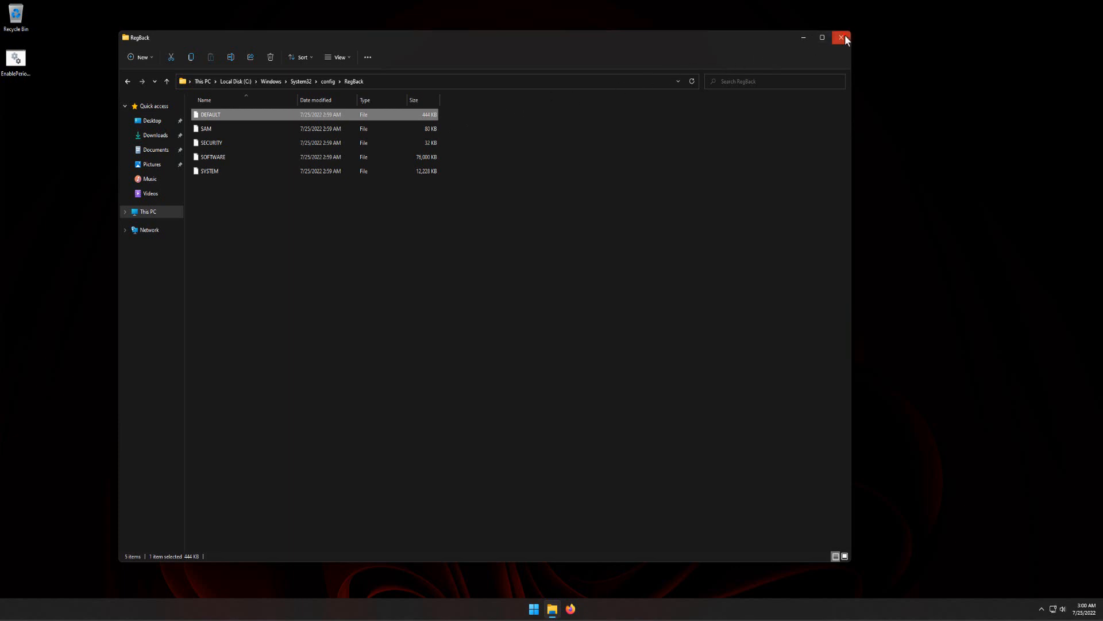
pyautogui.click(841, 38)
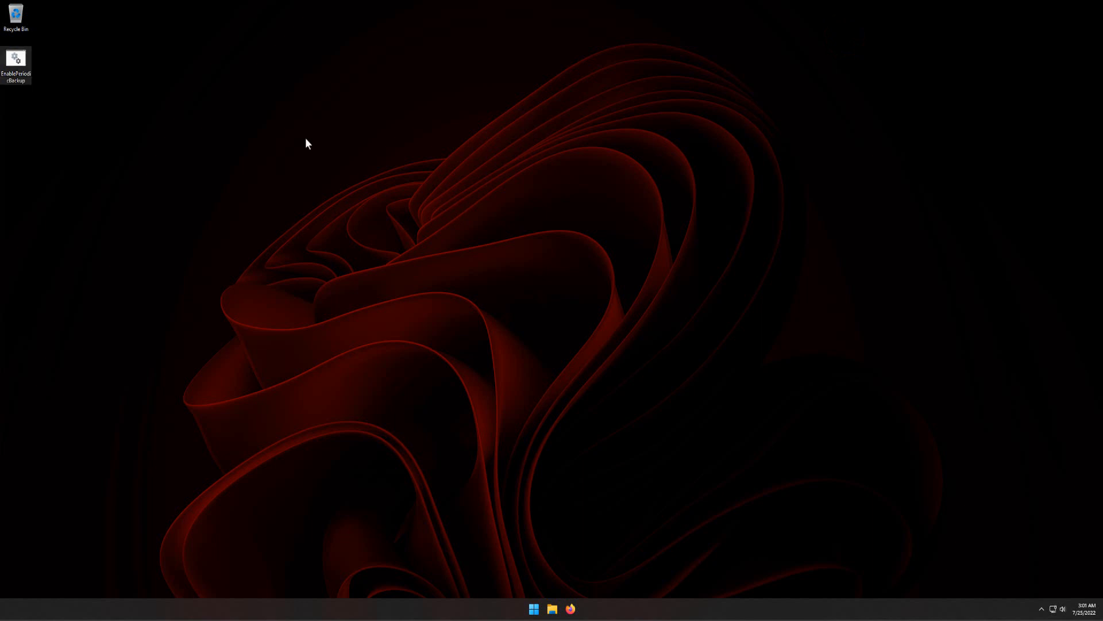
pyautogui.moveTo(16, 59)
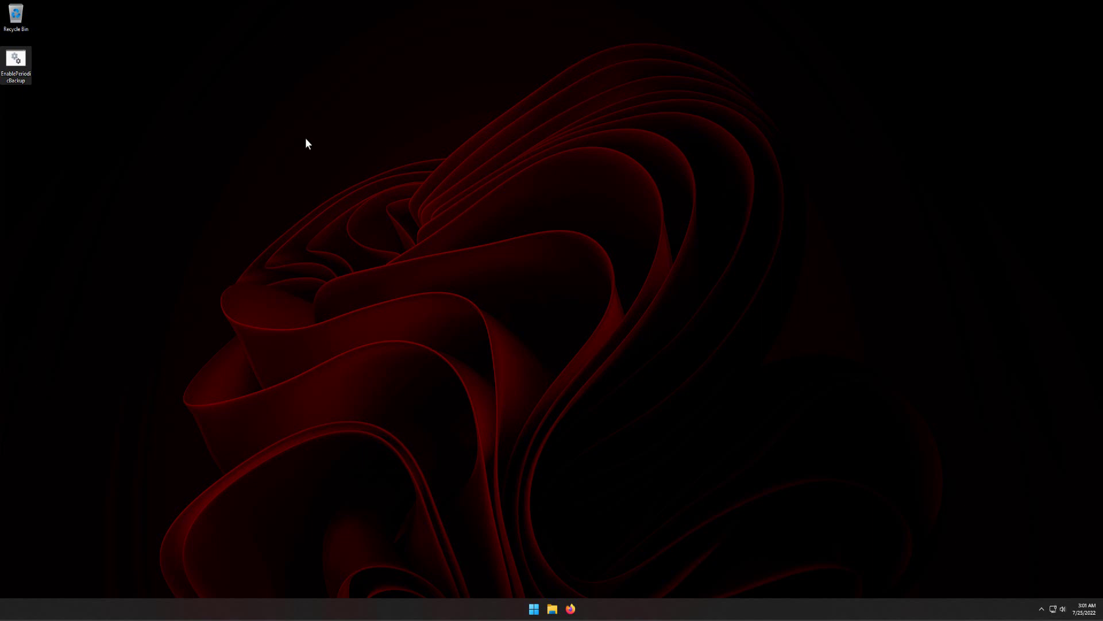
pyautogui.moveTo(16, 58)
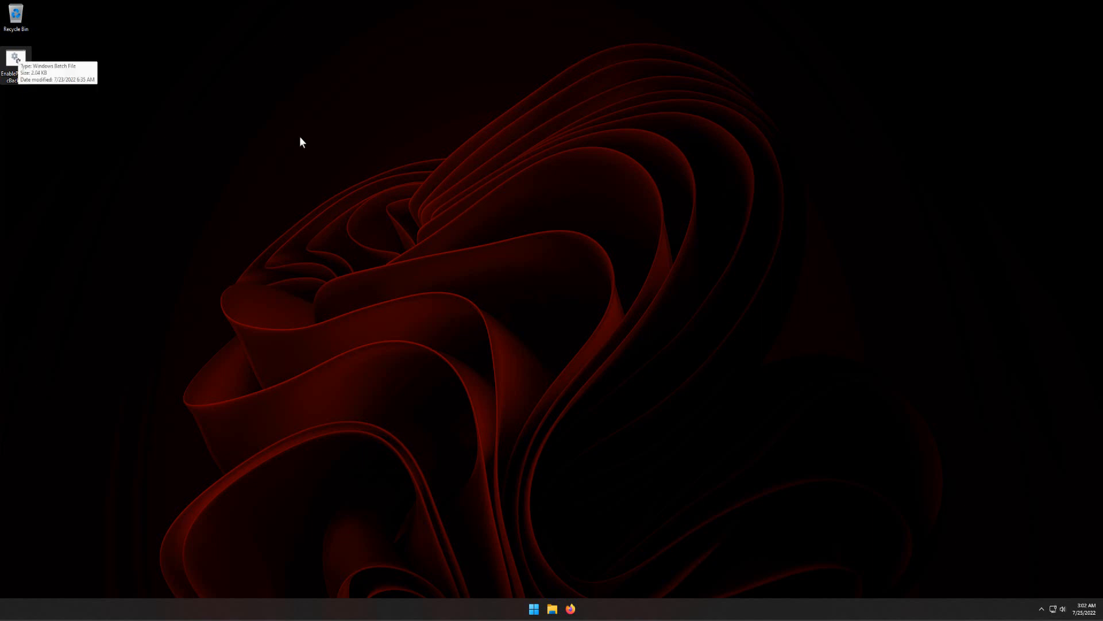
# Run the EnablePeriodicBackup batch file from the desktop elevated, accepting the UAC prompt
pyautogui.doubleClick(15, 58)
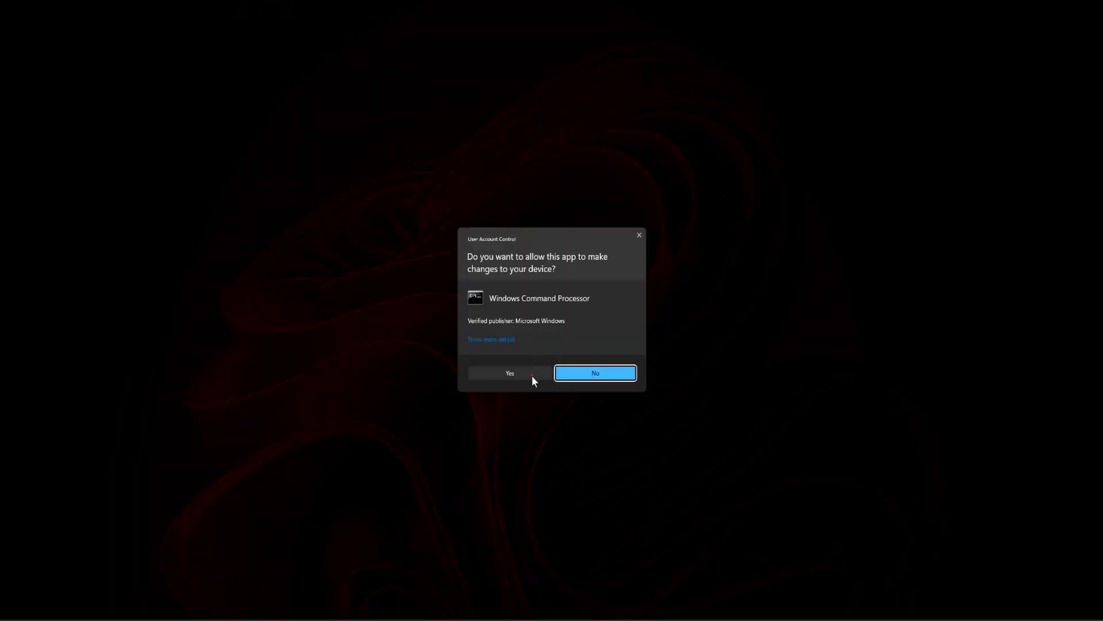
pyautogui.click(510, 373)
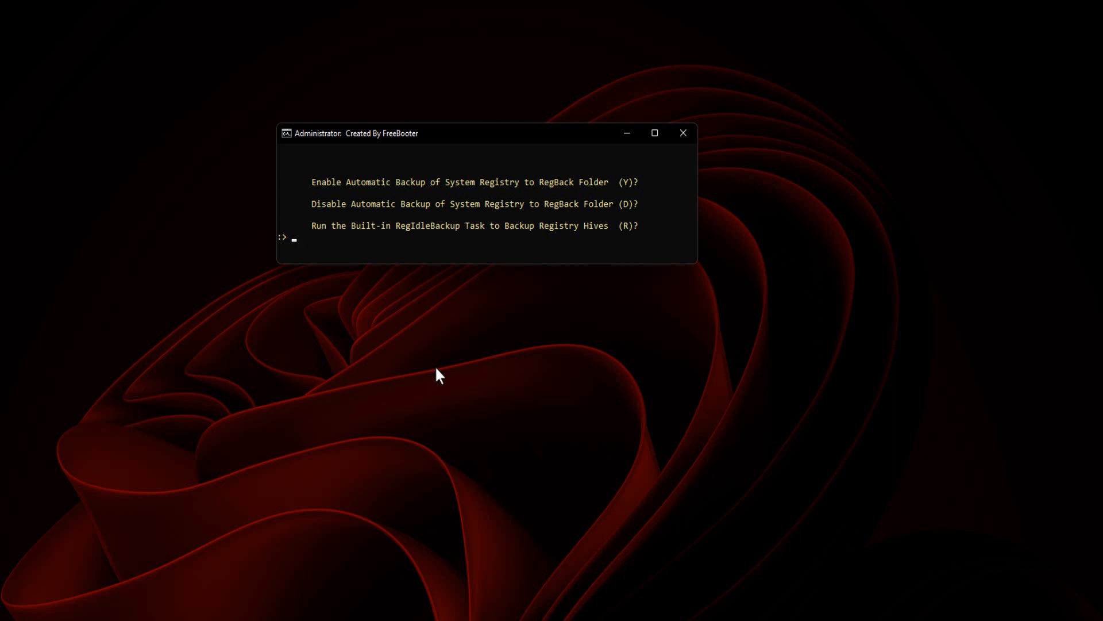
# Answer Y to enable periodic backup, then relaunch the script and choose R to run RegIdleBackup
pyautogui.write('Y')
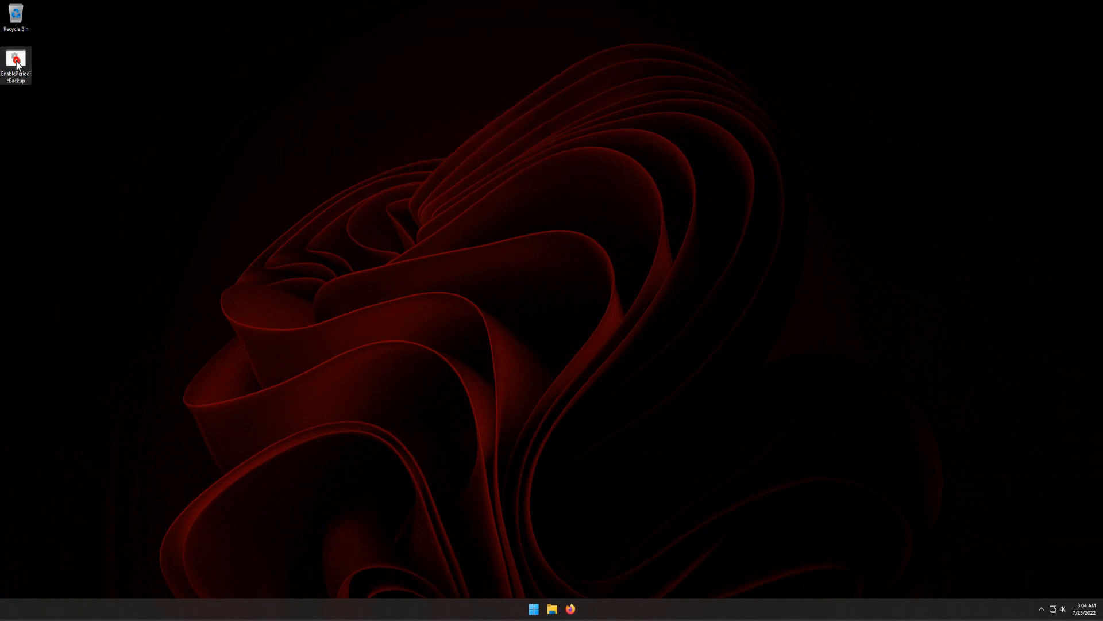
pyautogui.doubleClick(16, 58)
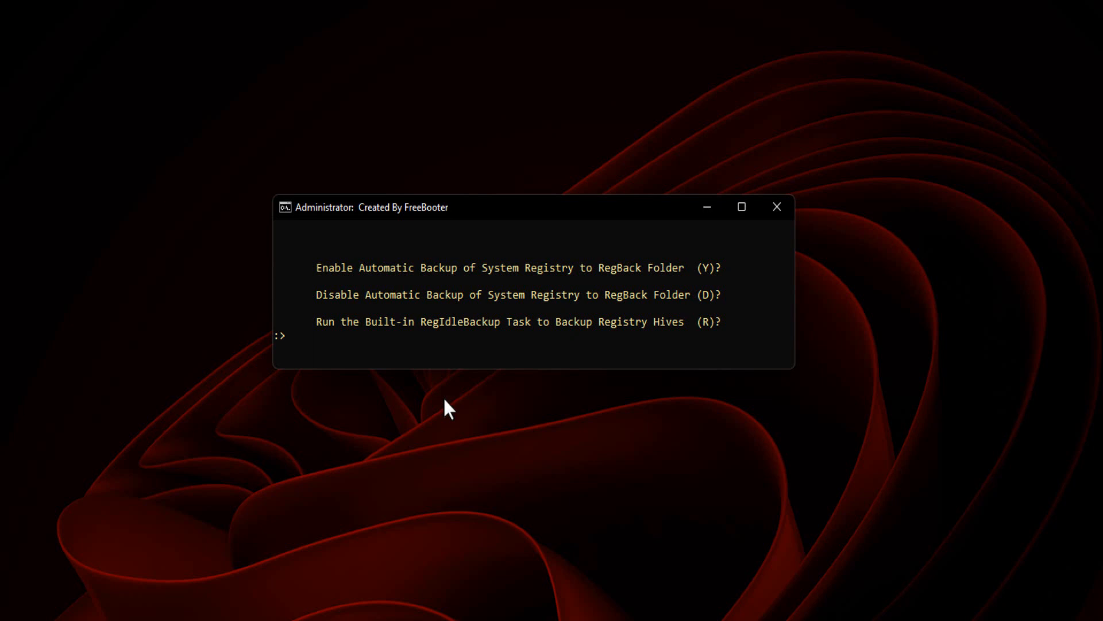
pyautogui.write('r')
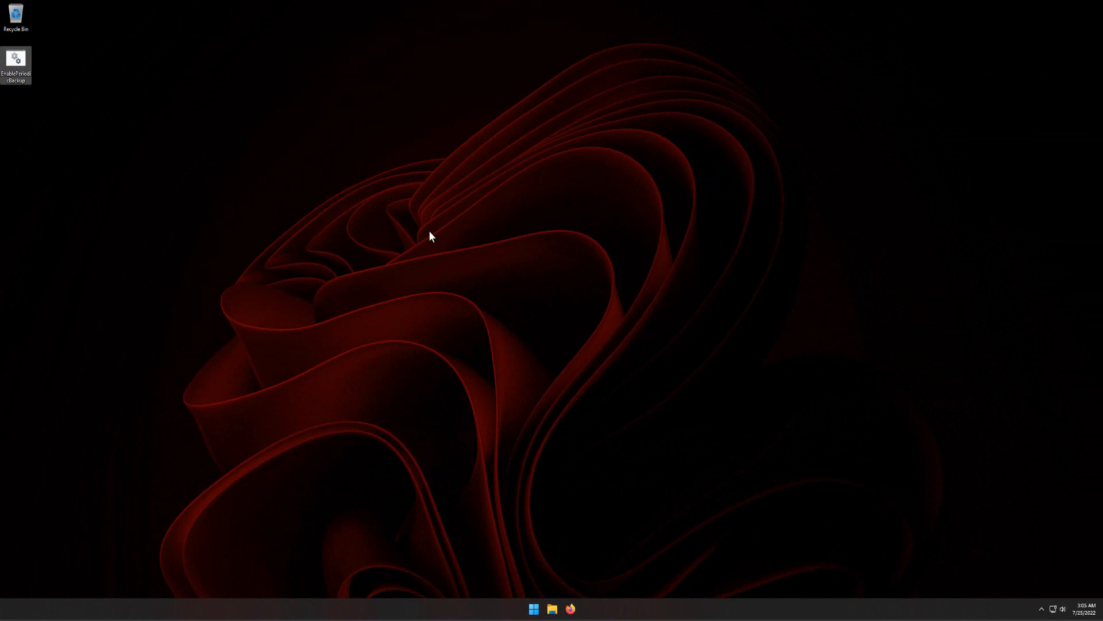
pyautogui.moveTo(444, 218)
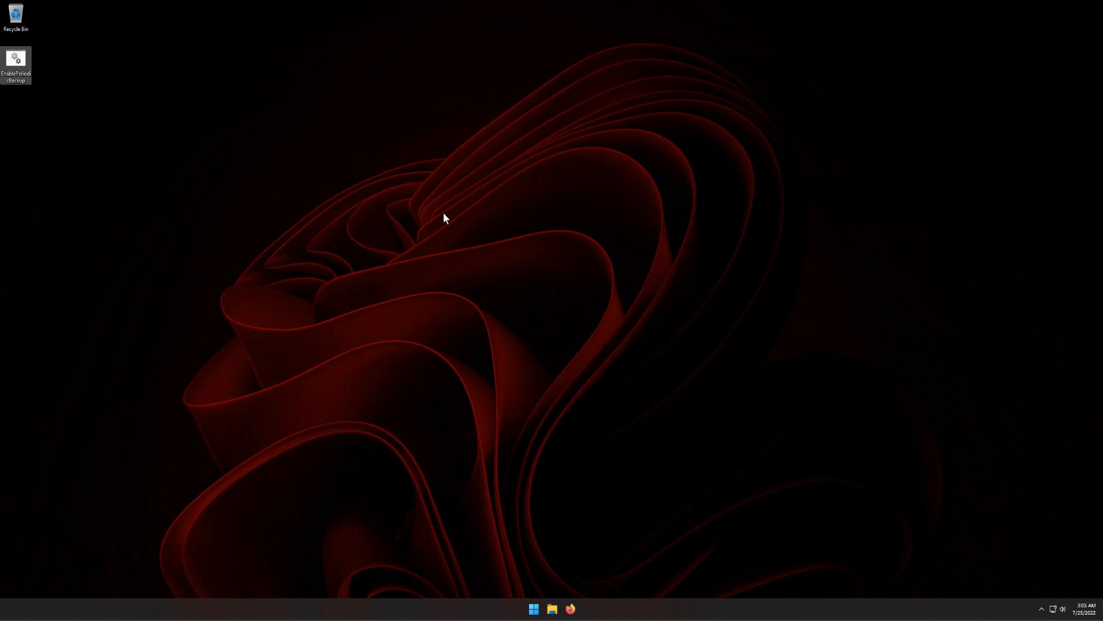